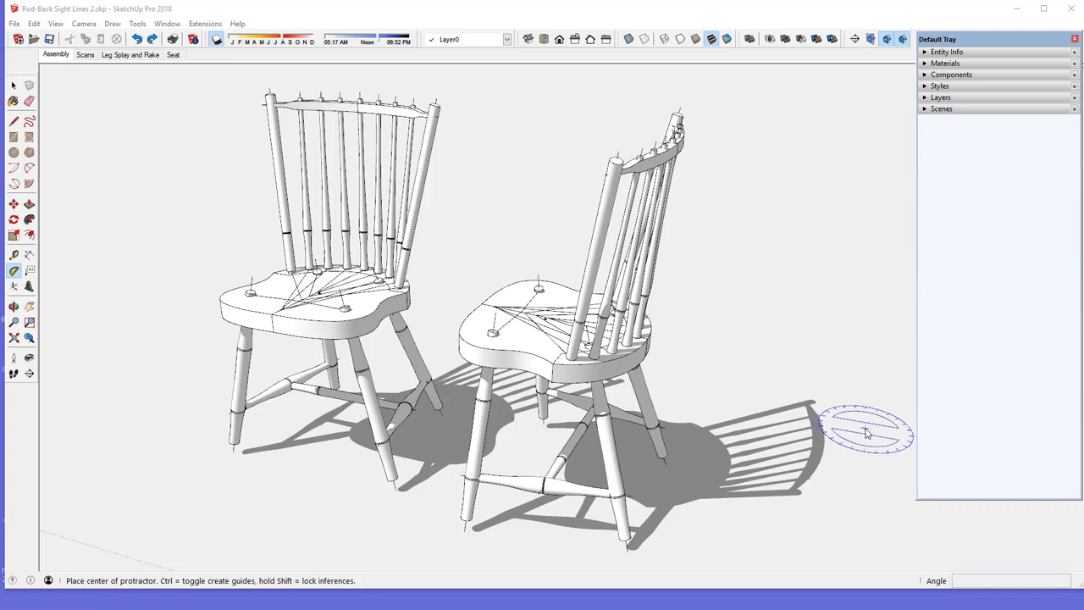
Leave the Protractor and return to the Select arrow
click(14, 87)
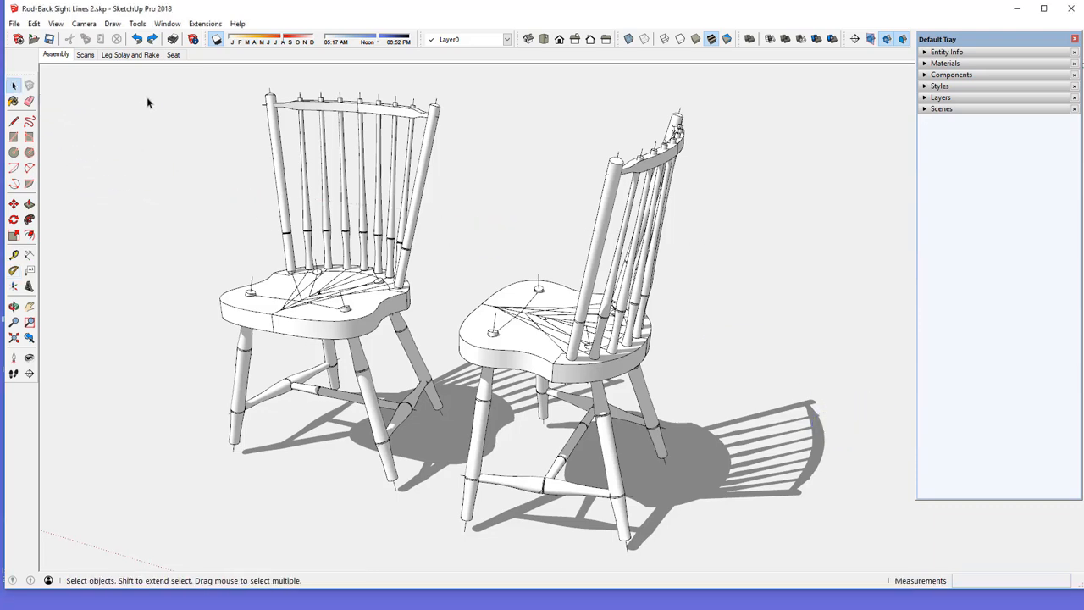
mouse_move(288, 110)
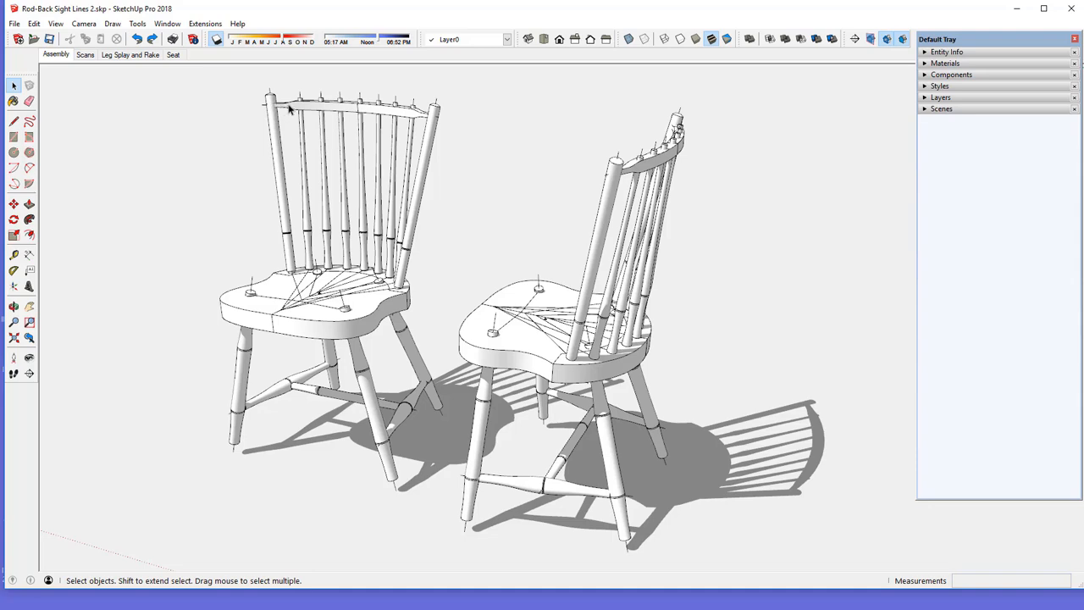
mouse_move(278, 113)
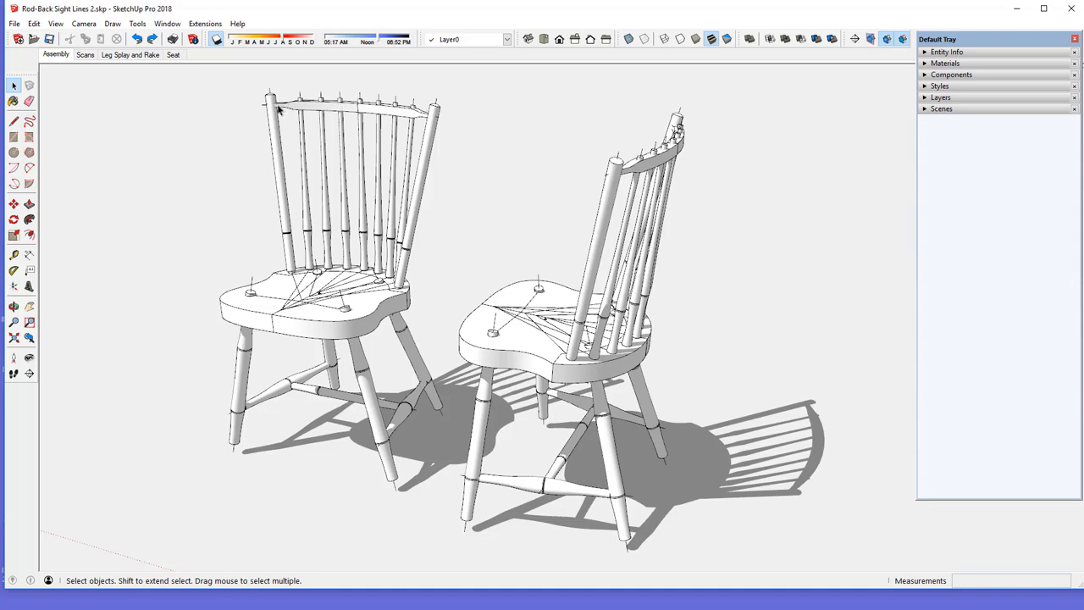
mouse_move(393, 129)
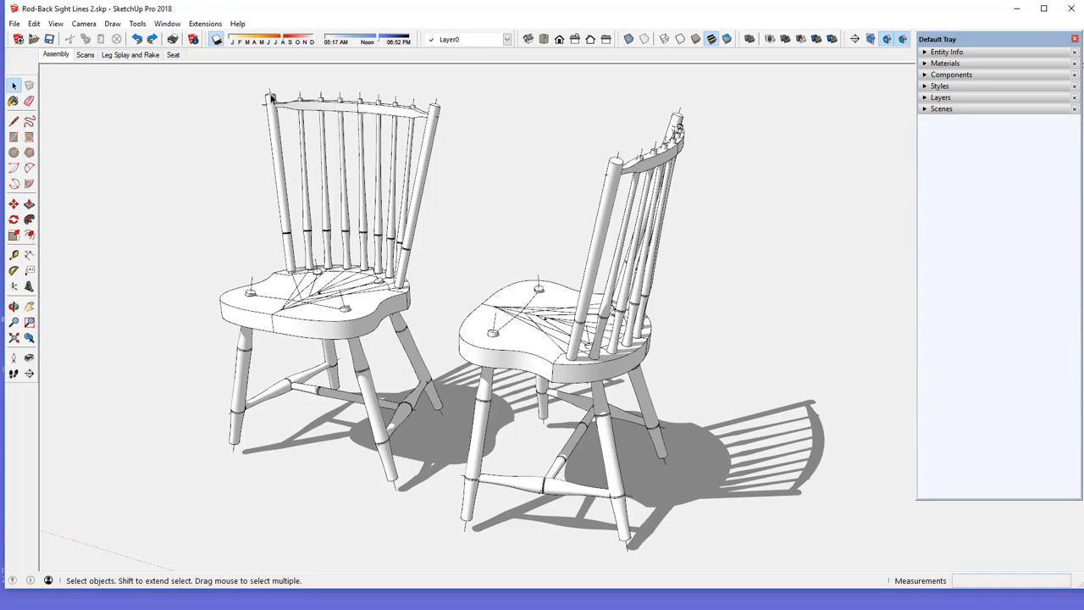
mouse_move(289, 217)
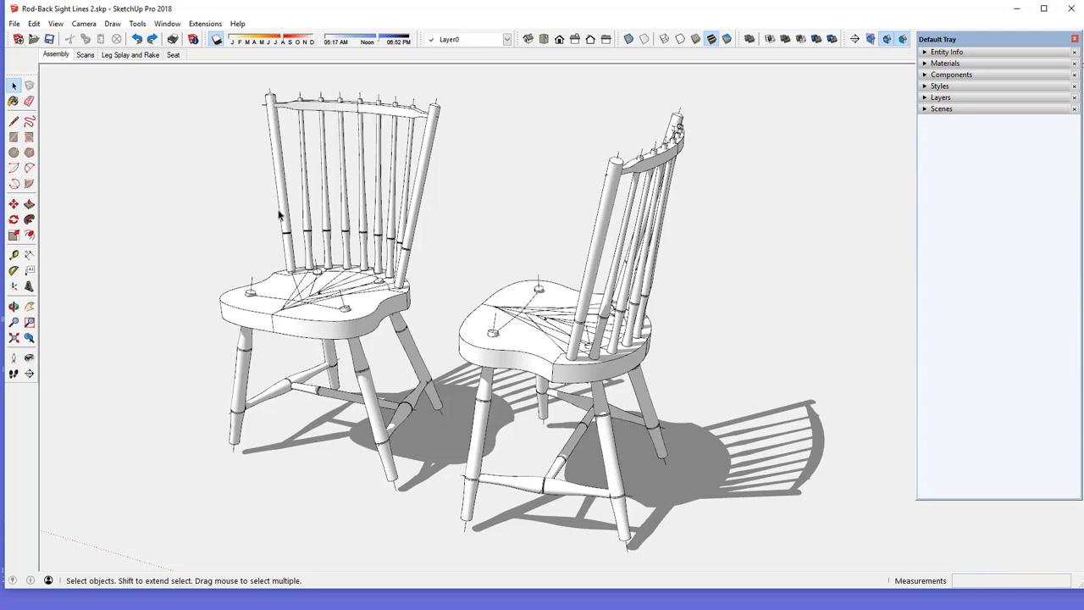
mouse_move(417, 225)
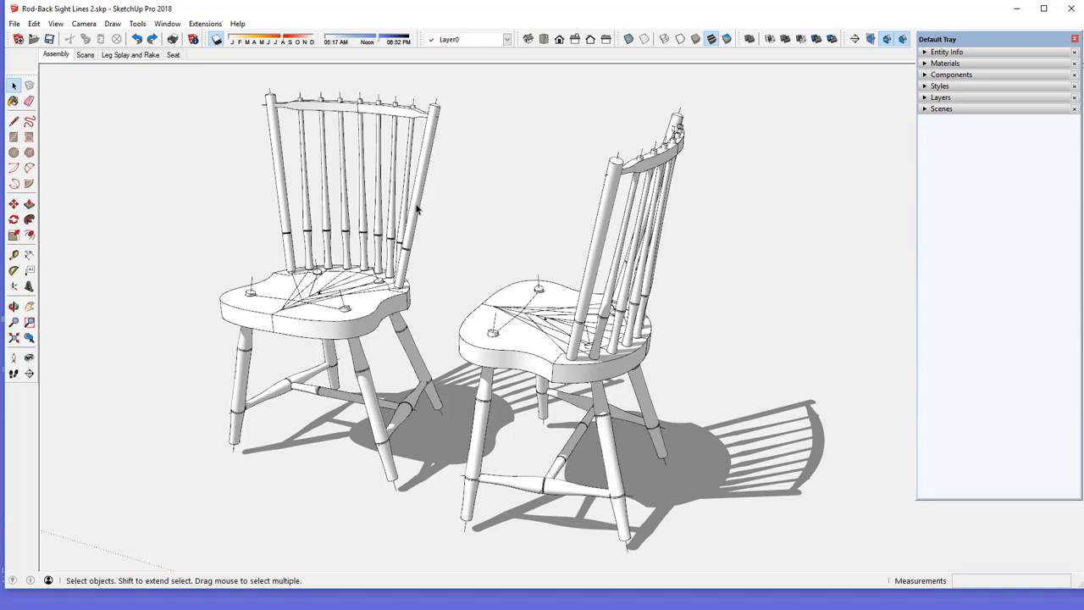
mouse_move(393, 118)
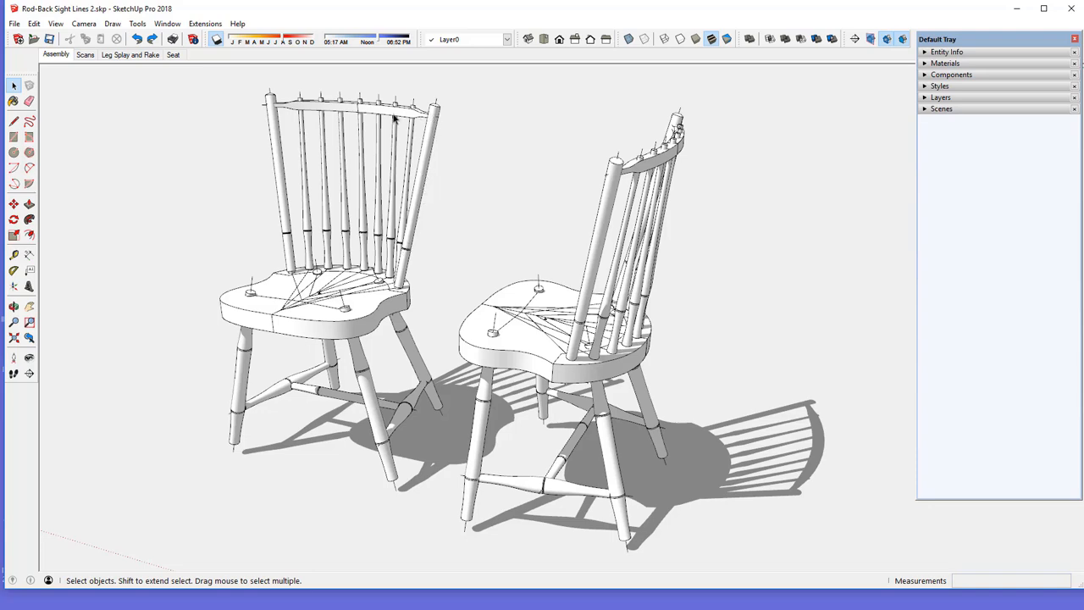
mouse_move(265, 114)
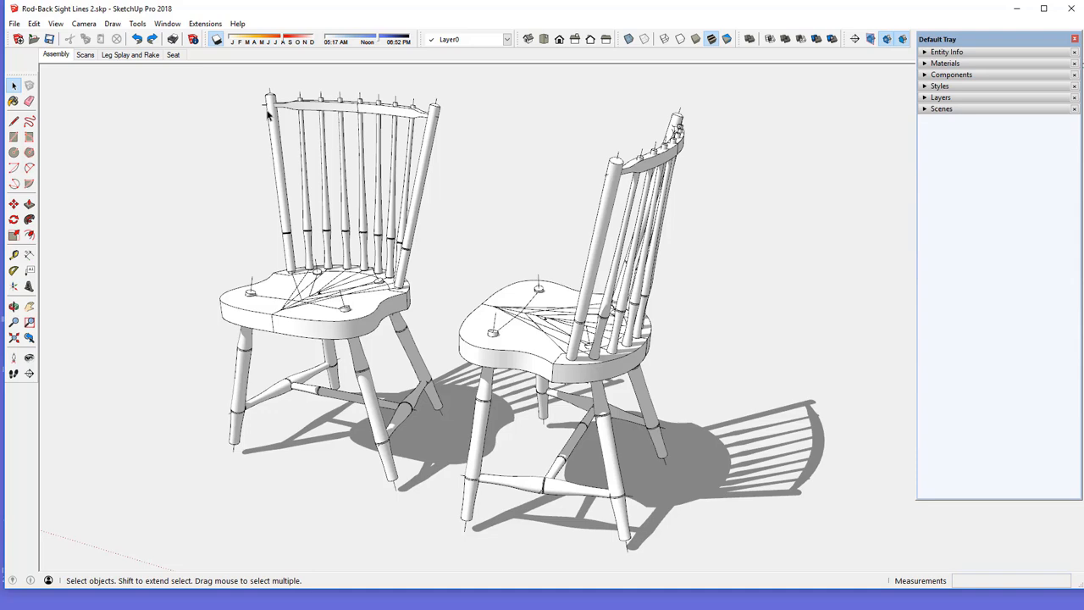
mouse_move(268, 122)
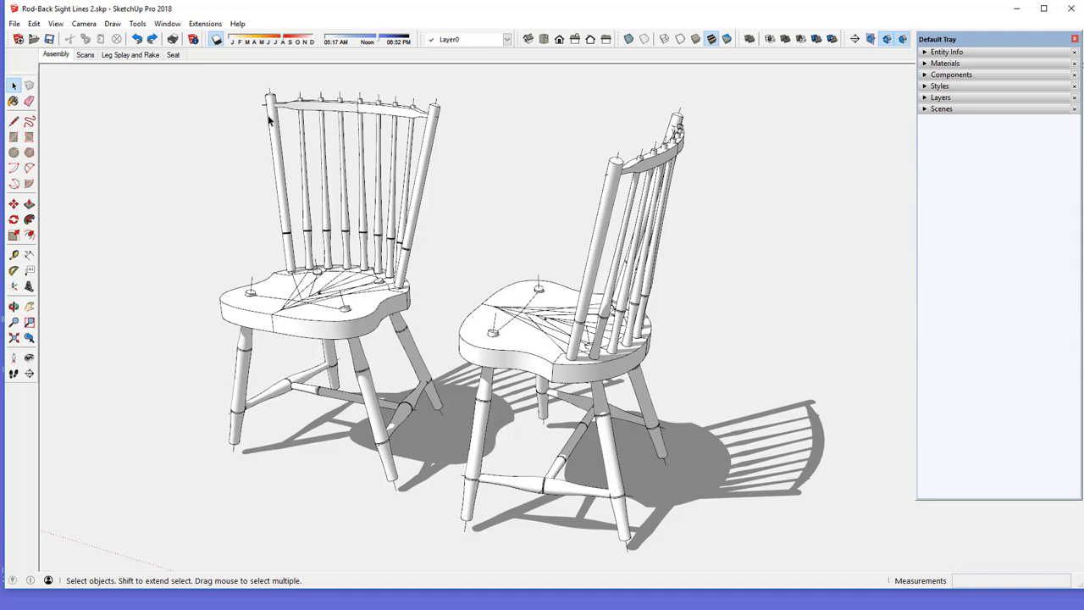
mouse_move(302, 339)
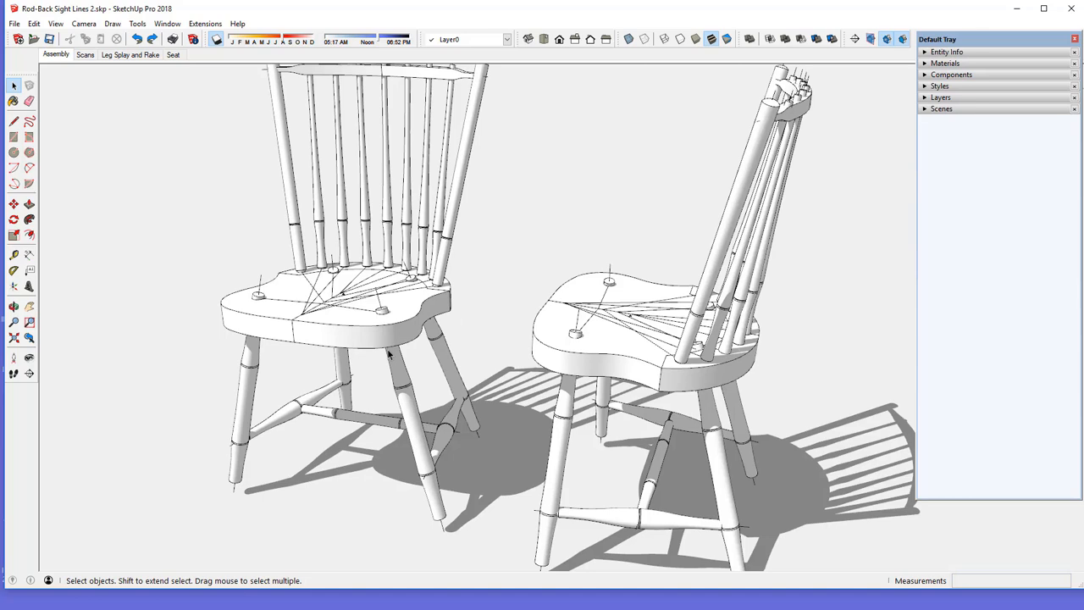
mouse_move(382, 309)
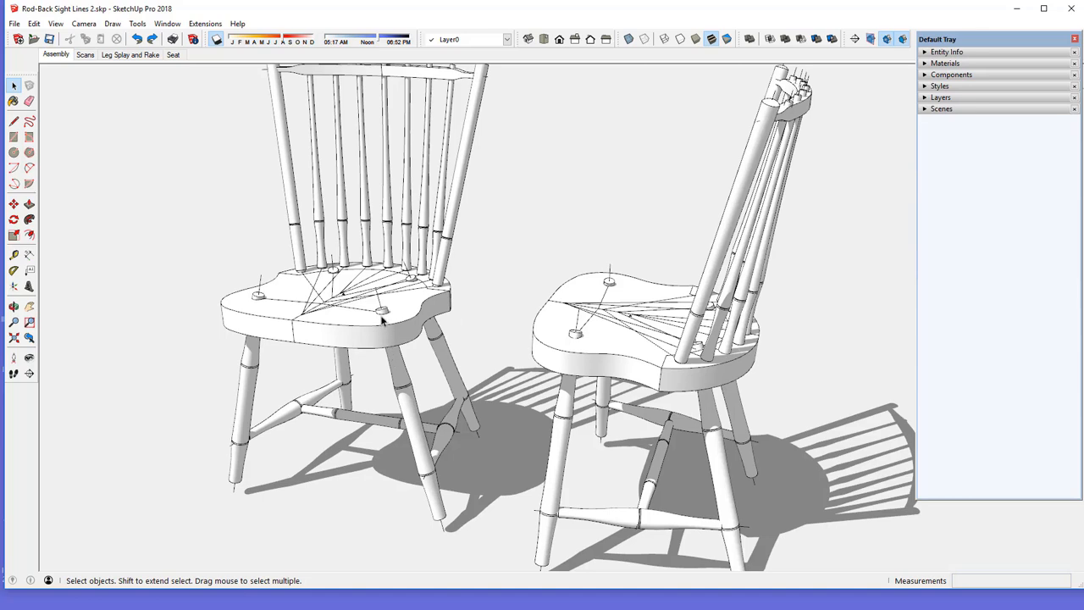
mouse_move(567, 406)
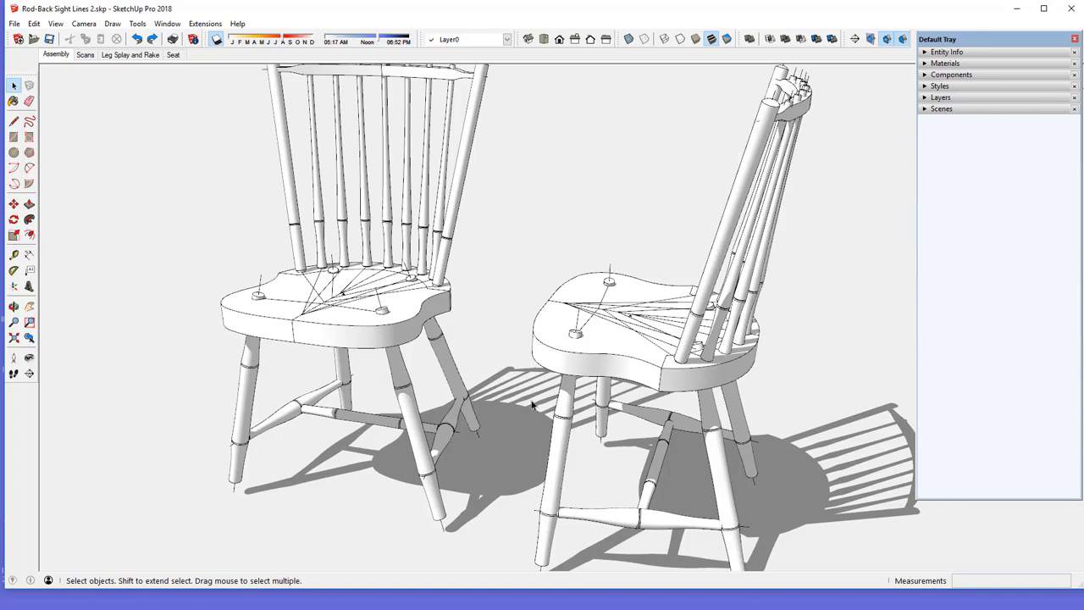
mouse_move(373, 319)
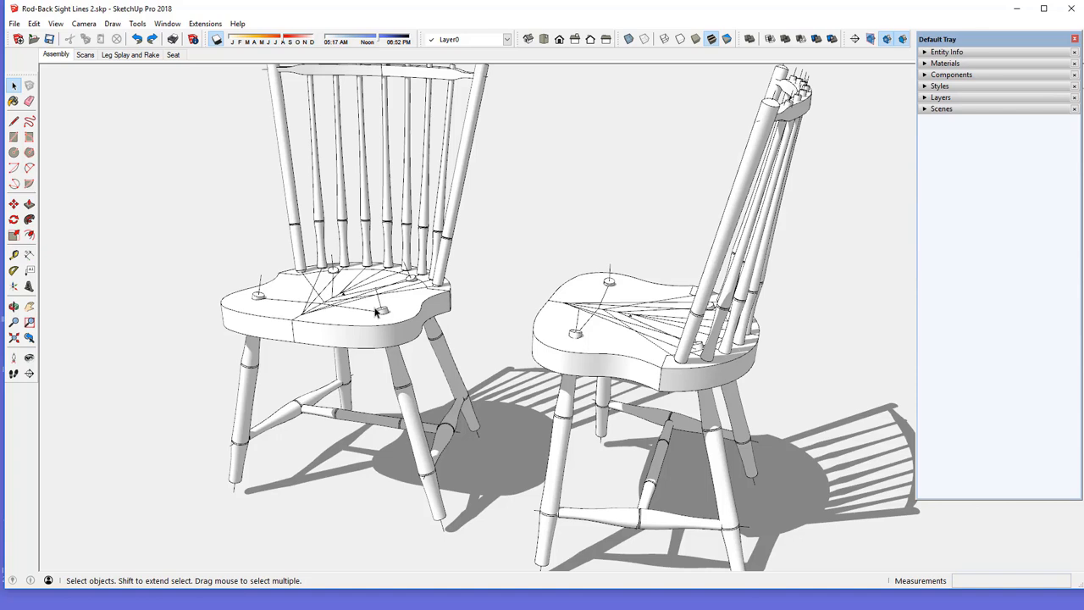
mouse_move(381, 320)
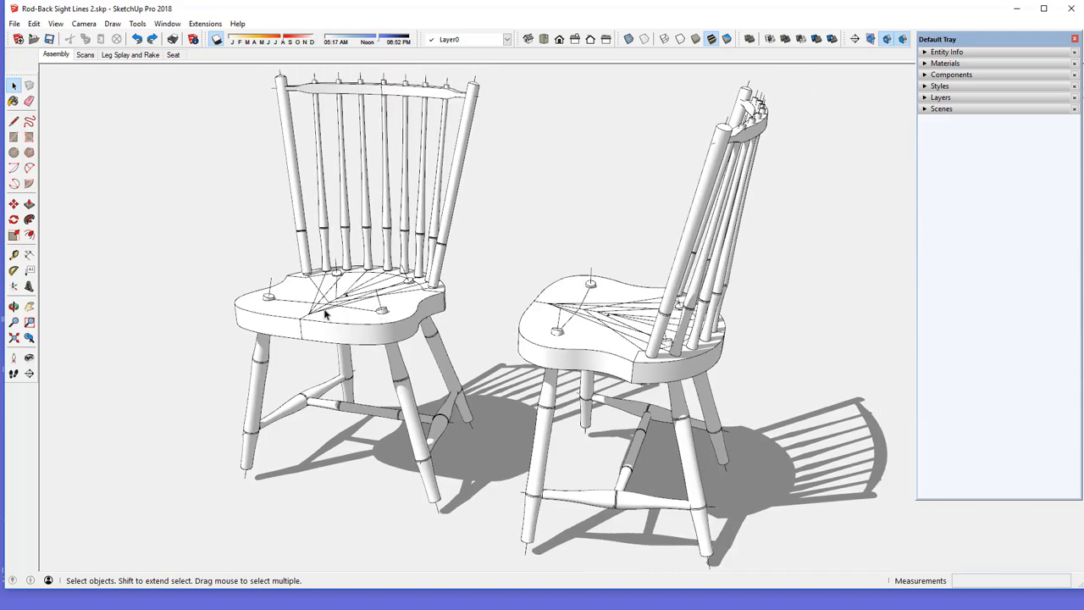
drag(339, 322, 364, 339)
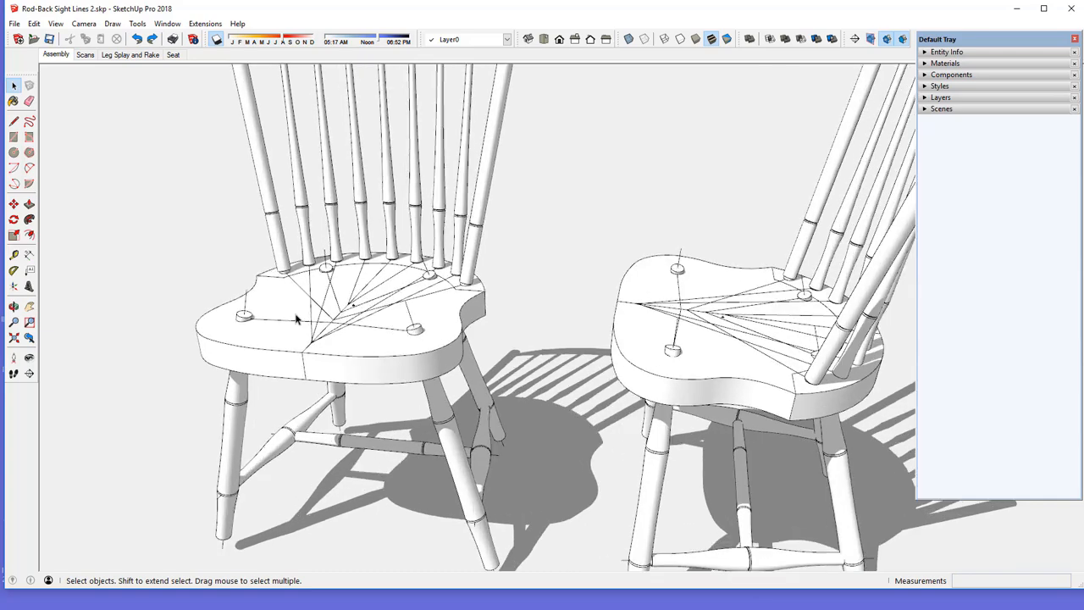
mouse_move(329, 328)
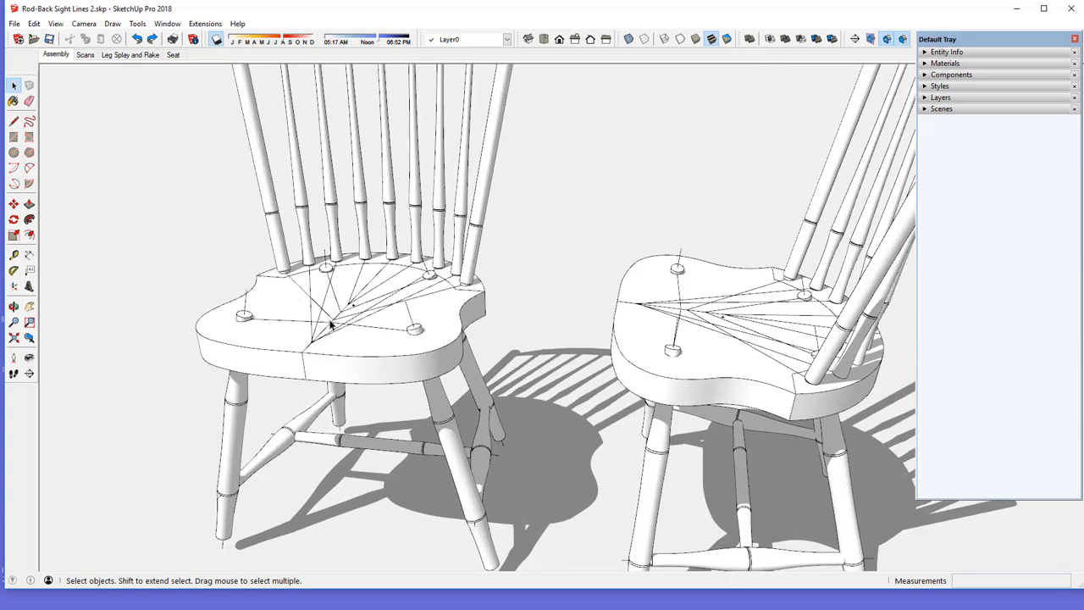
mouse_move(280, 272)
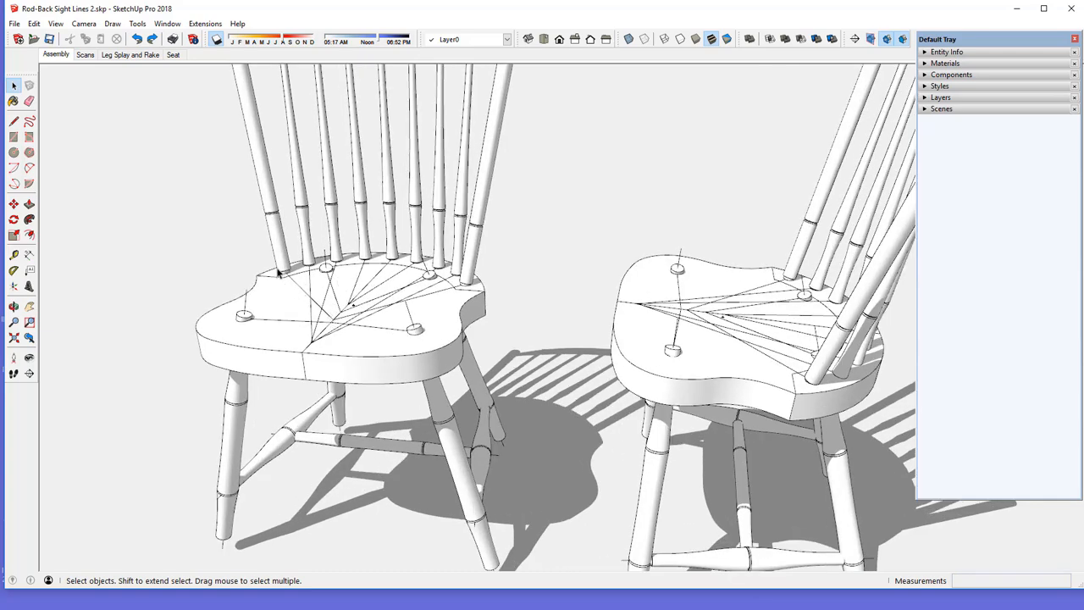
mouse_move(278, 299)
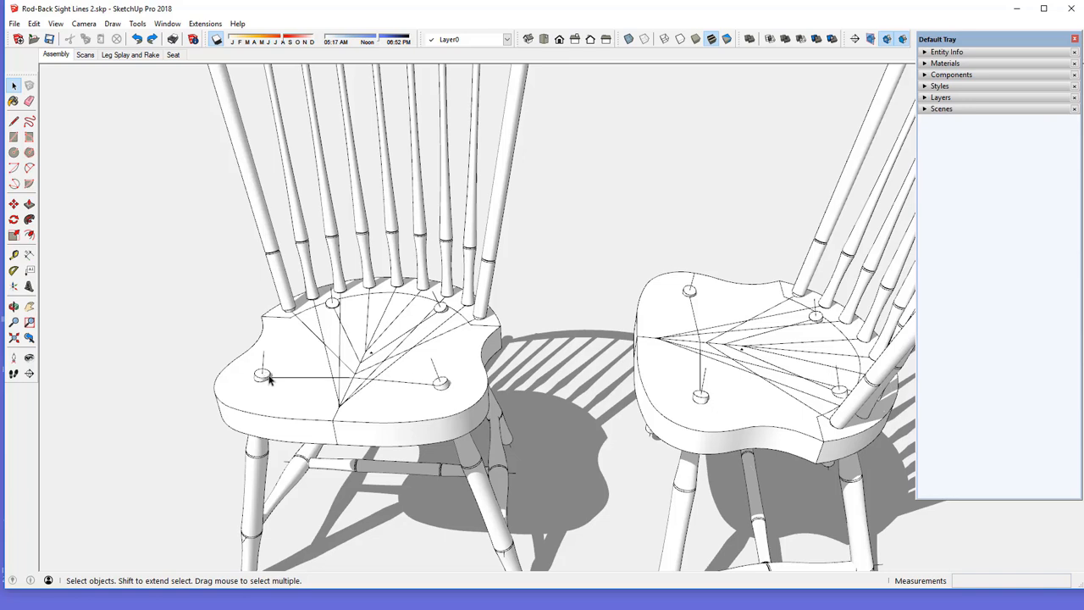
mouse_move(264, 383)
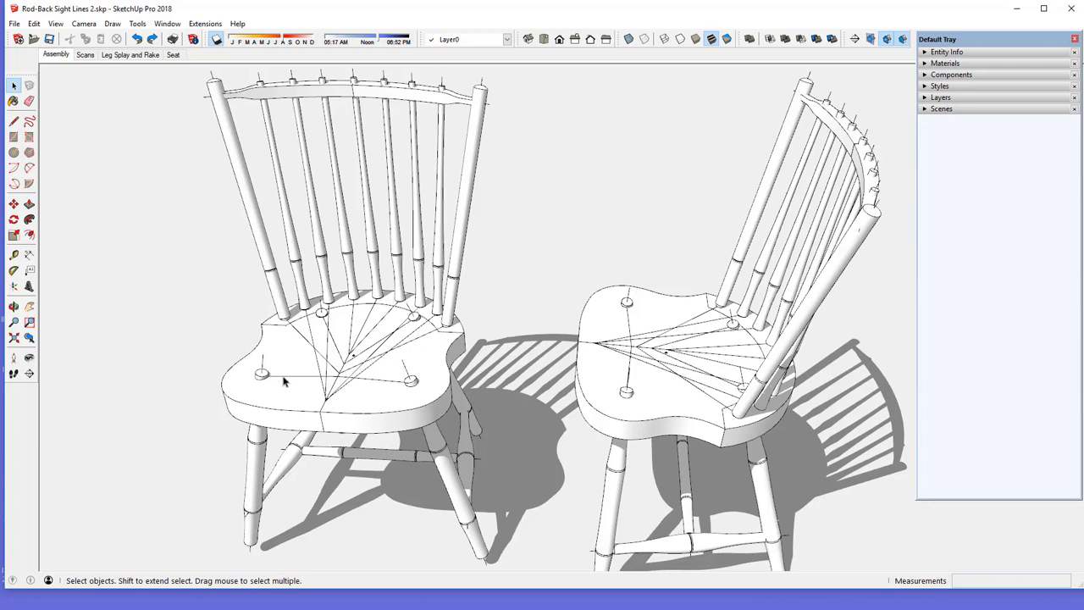
mouse_move(332, 381)
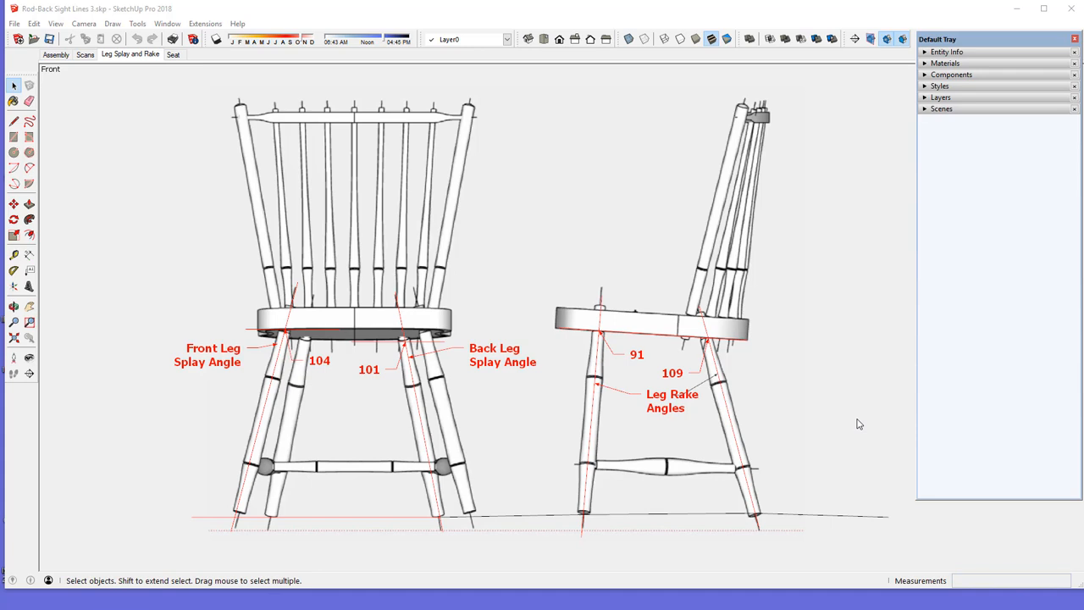
mouse_move(373, 444)
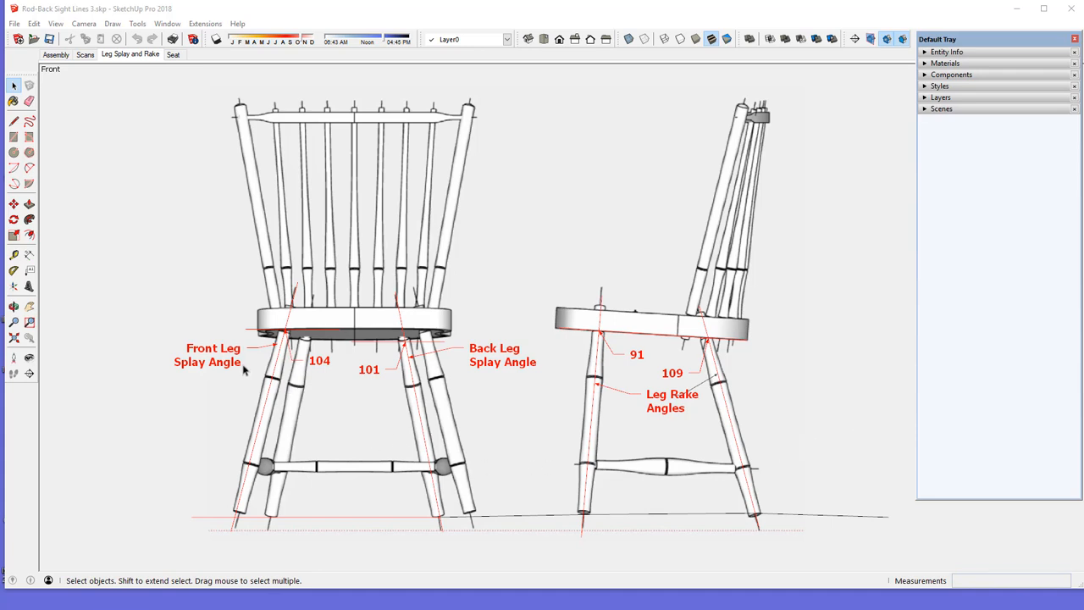
mouse_move(272, 363)
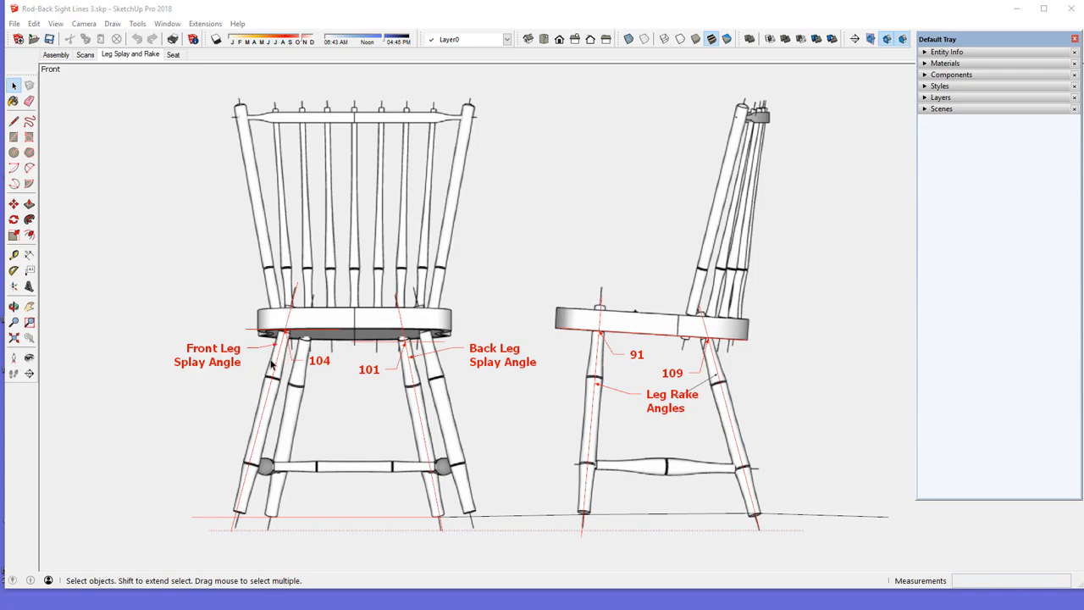
mouse_move(235, 366)
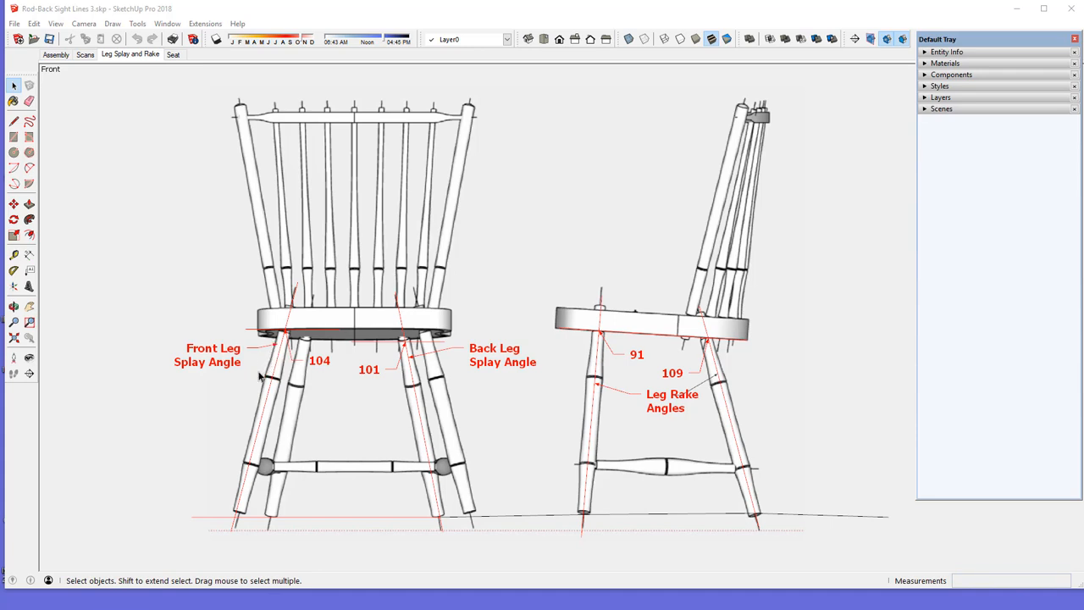
mouse_move(280, 415)
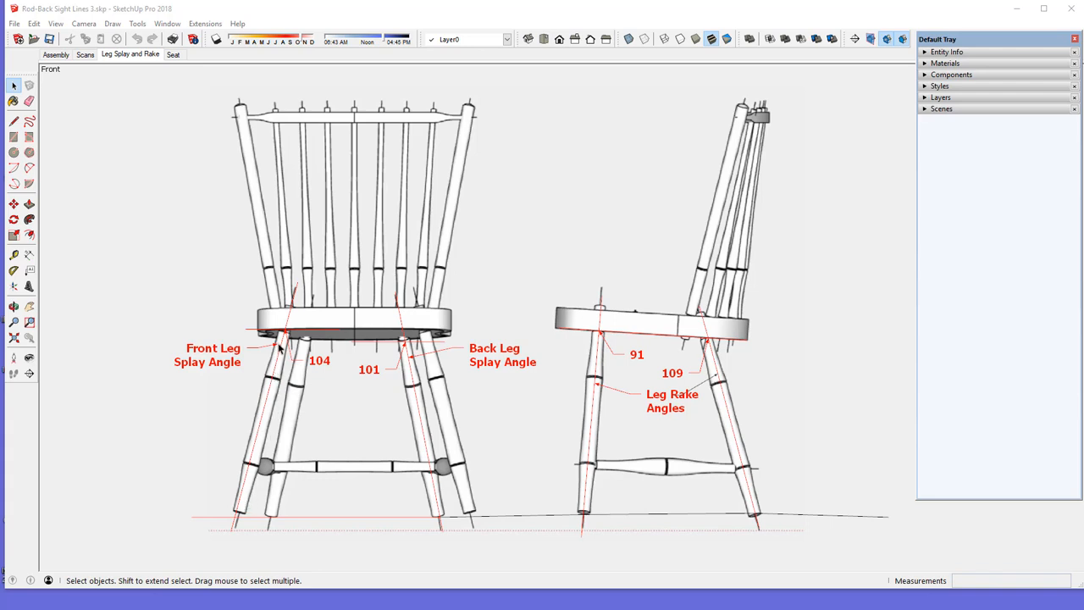
mouse_move(322, 369)
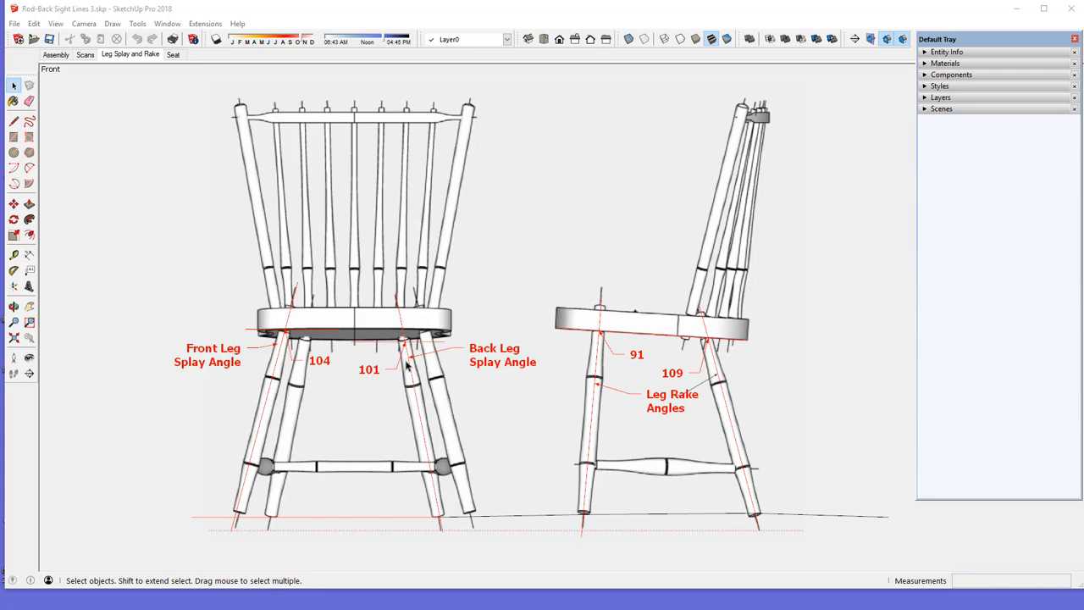
mouse_move(405, 366)
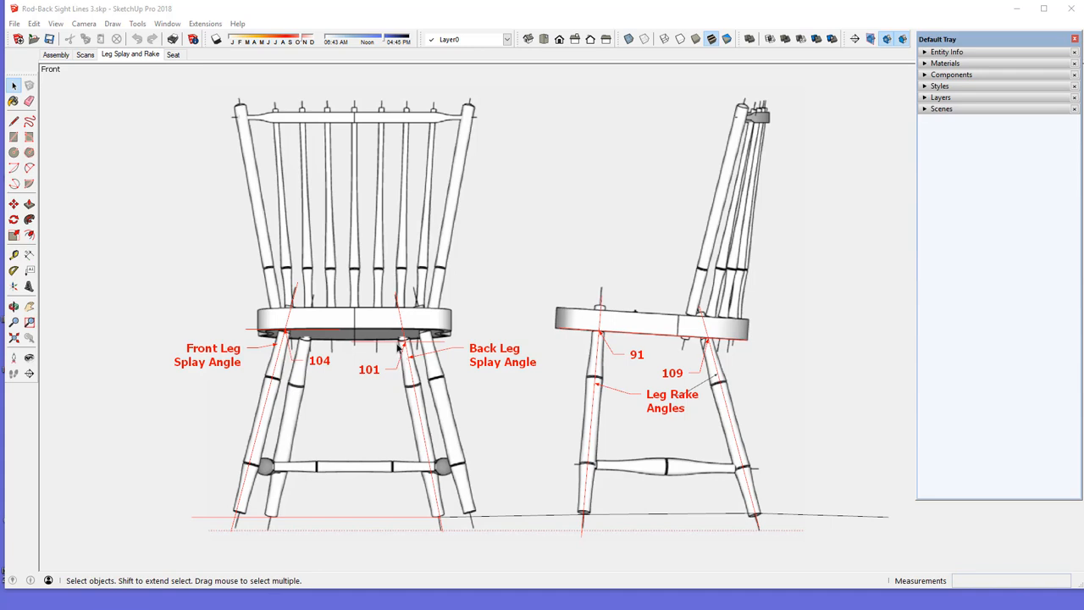
mouse_move(407, 348)
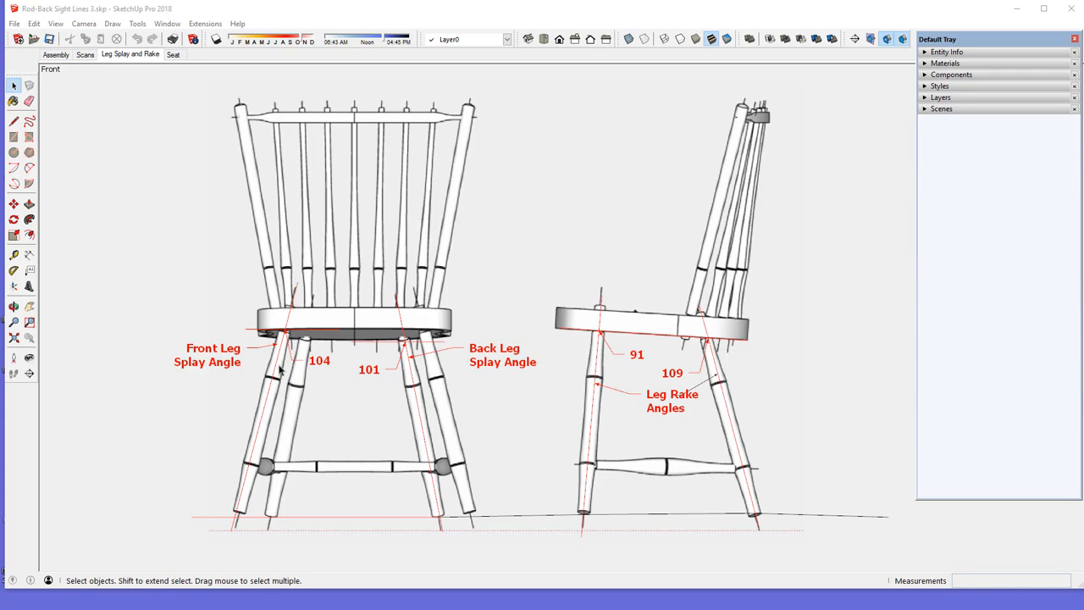
mouse_move(278, 371)
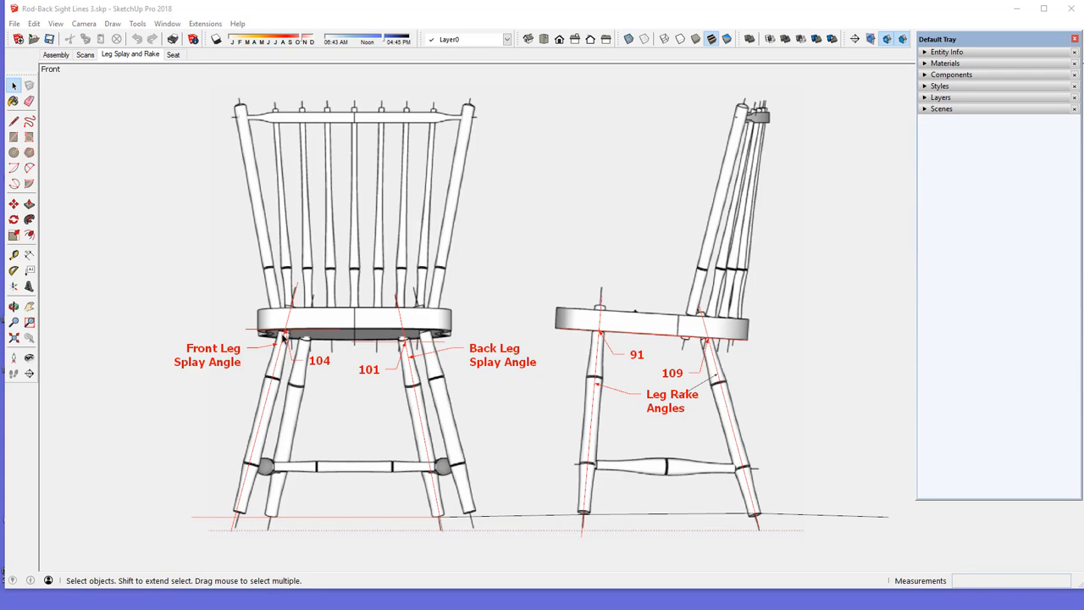
mouse_move(248, 366)
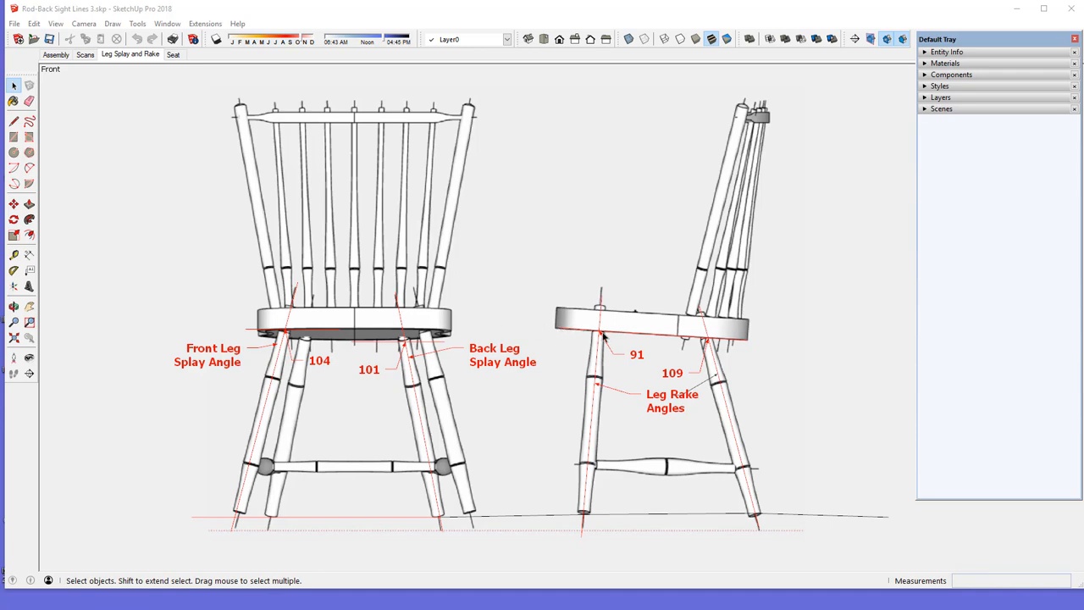
mouse_move(615, 331)
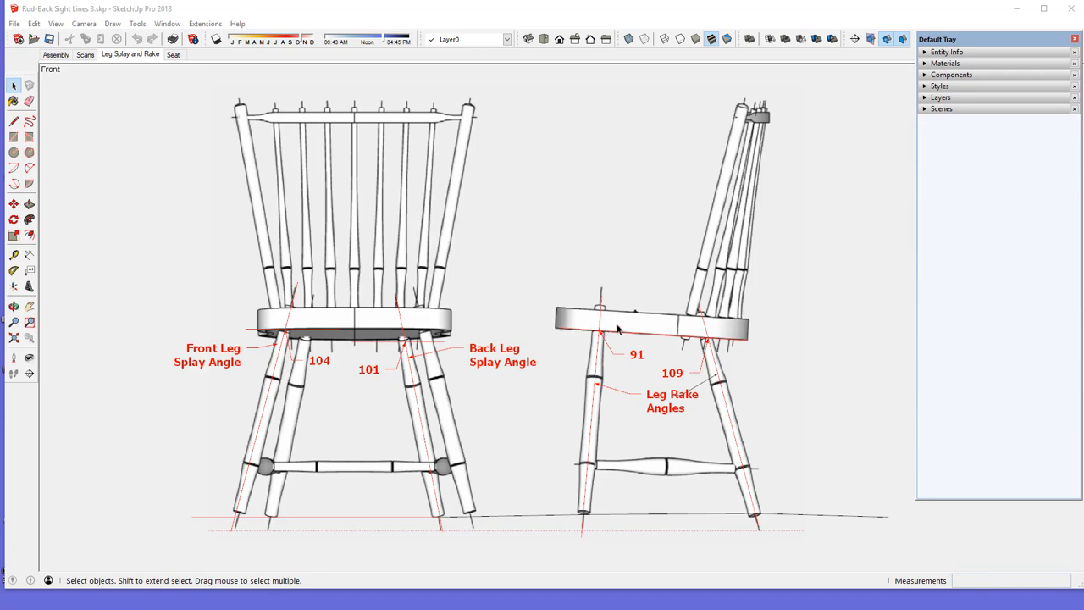
mouse_move(691, 332)
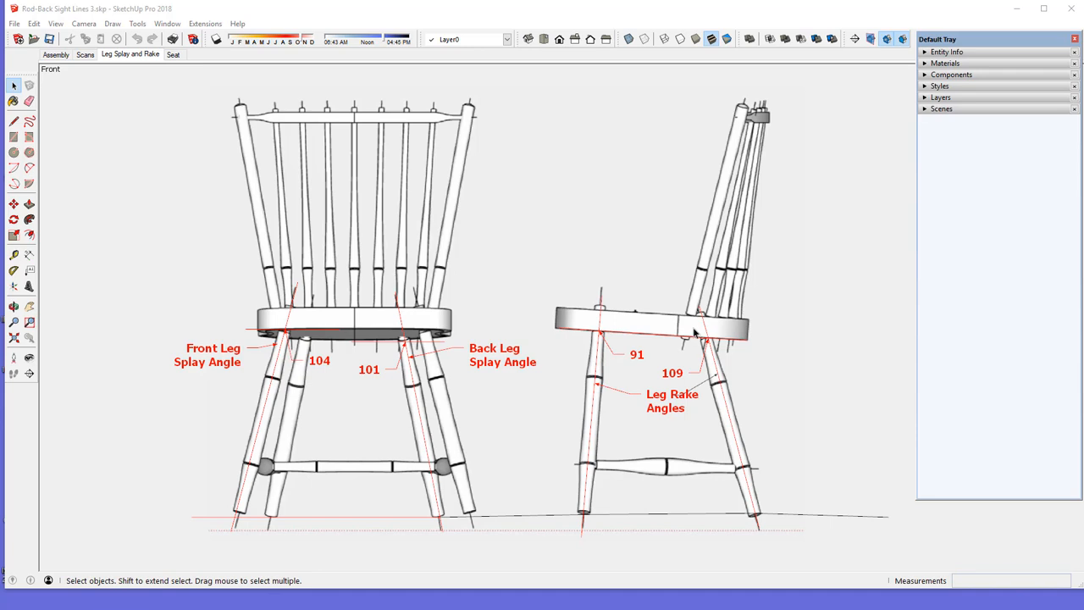
mouse_move(631, 356)
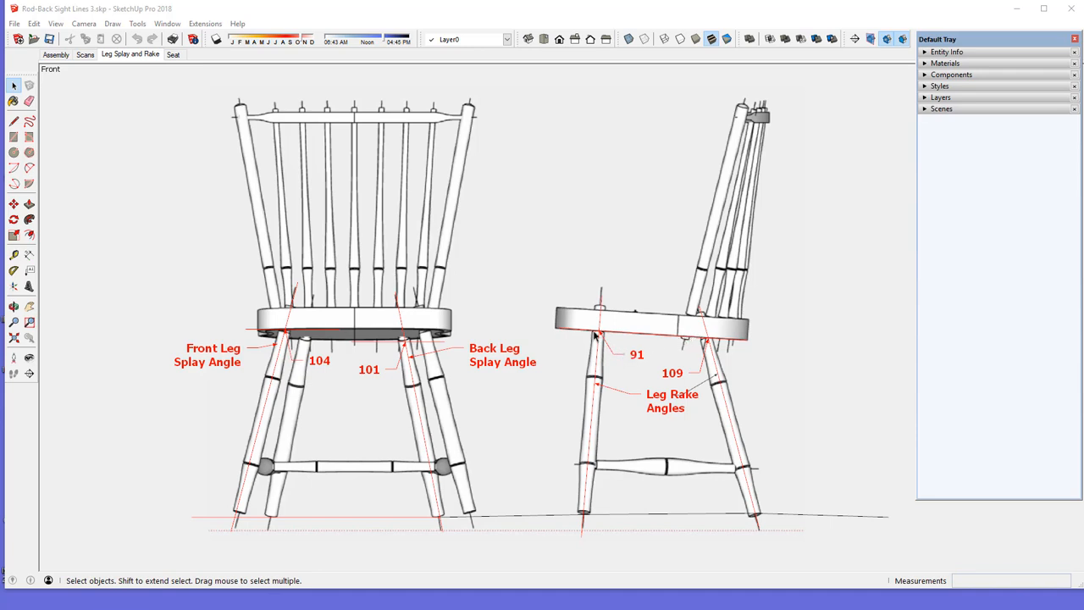
mouse_move(624, 353)
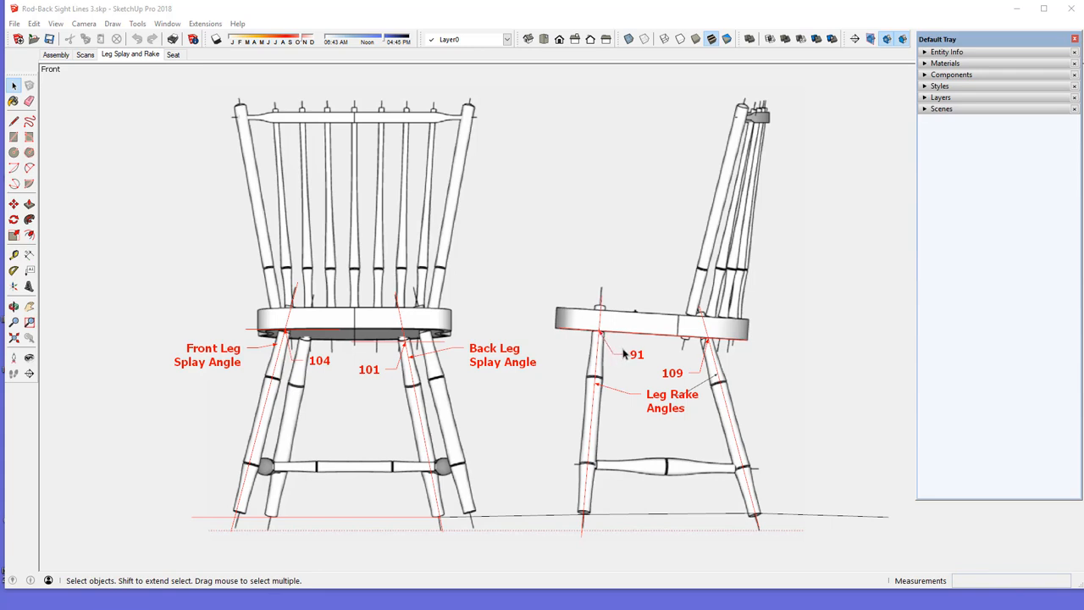
mouse_move(617, 356)
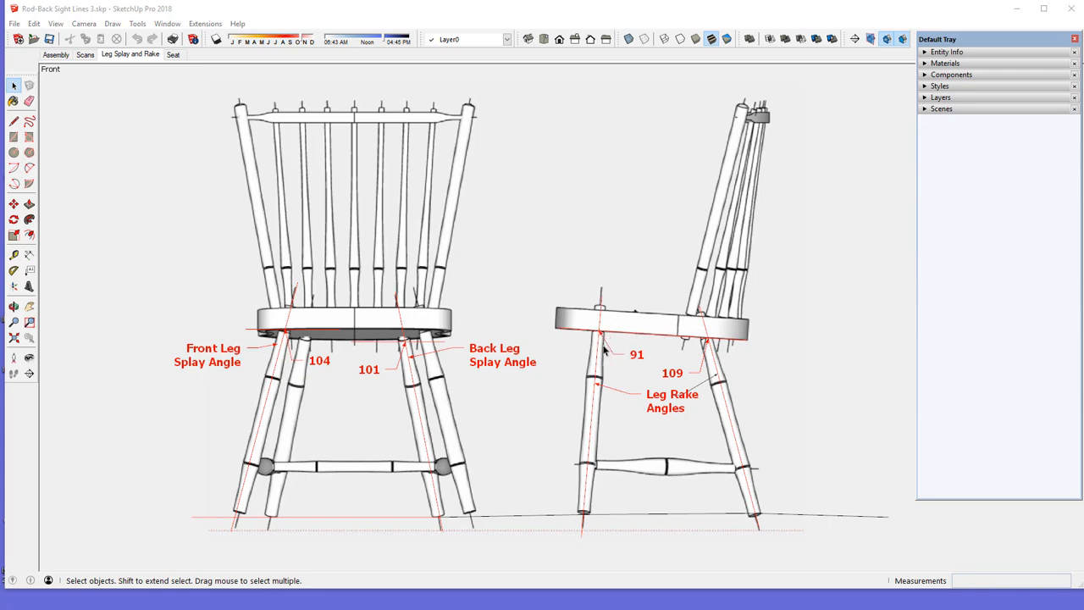
mouse_move(598, 422)
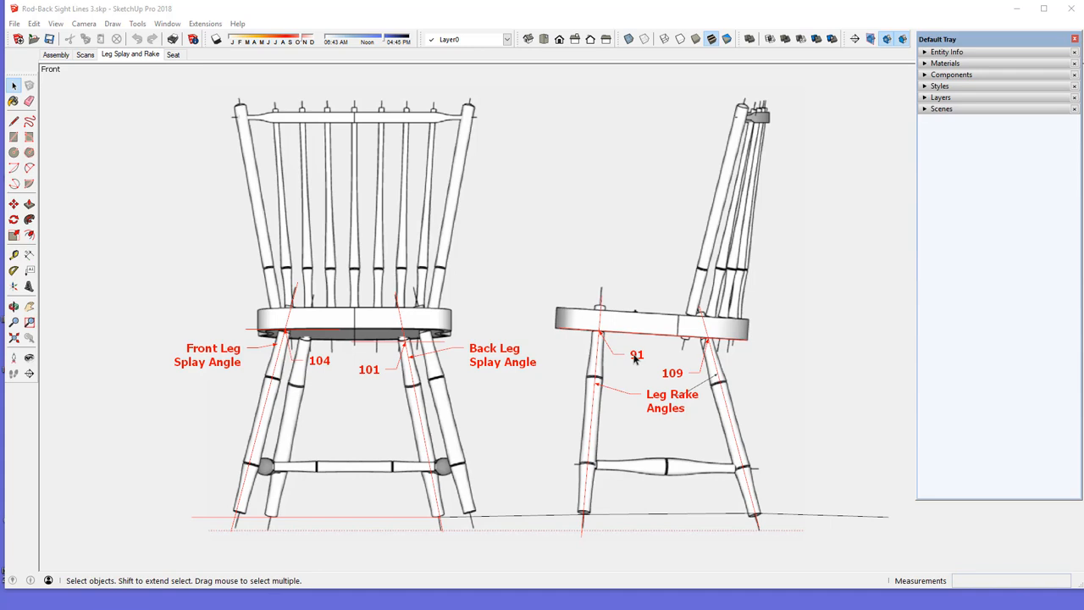
mouse_move(698, 366)
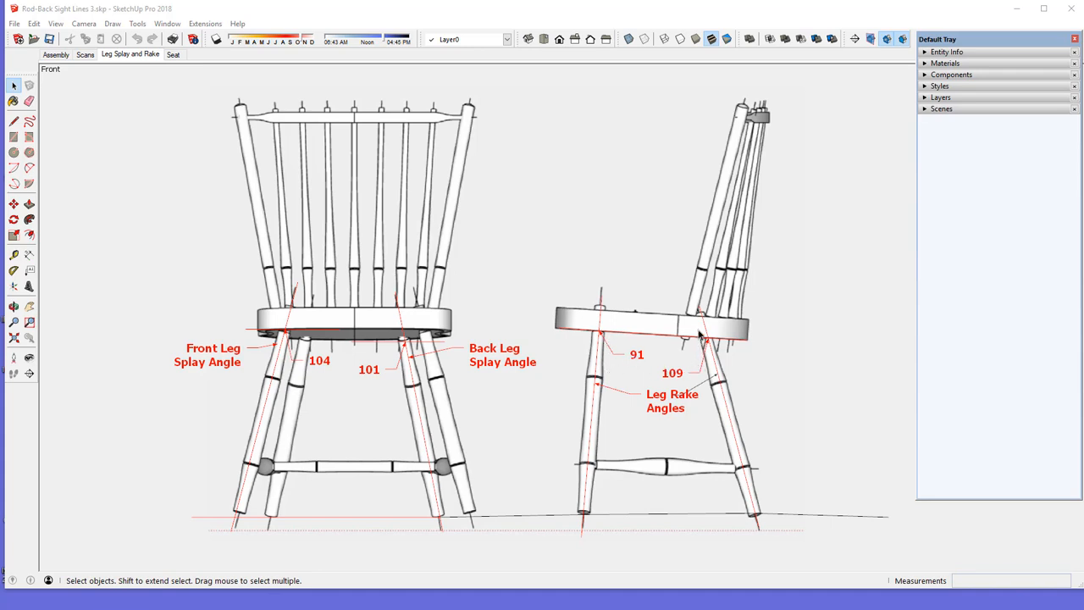
mouse_move(715, 373)
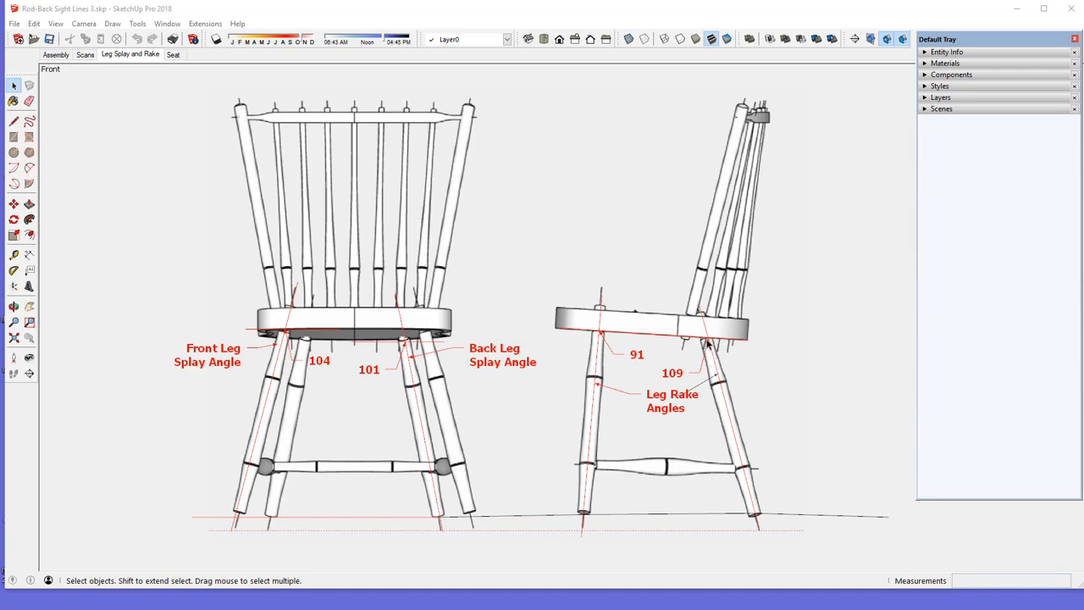
mouse_move(708, 343)
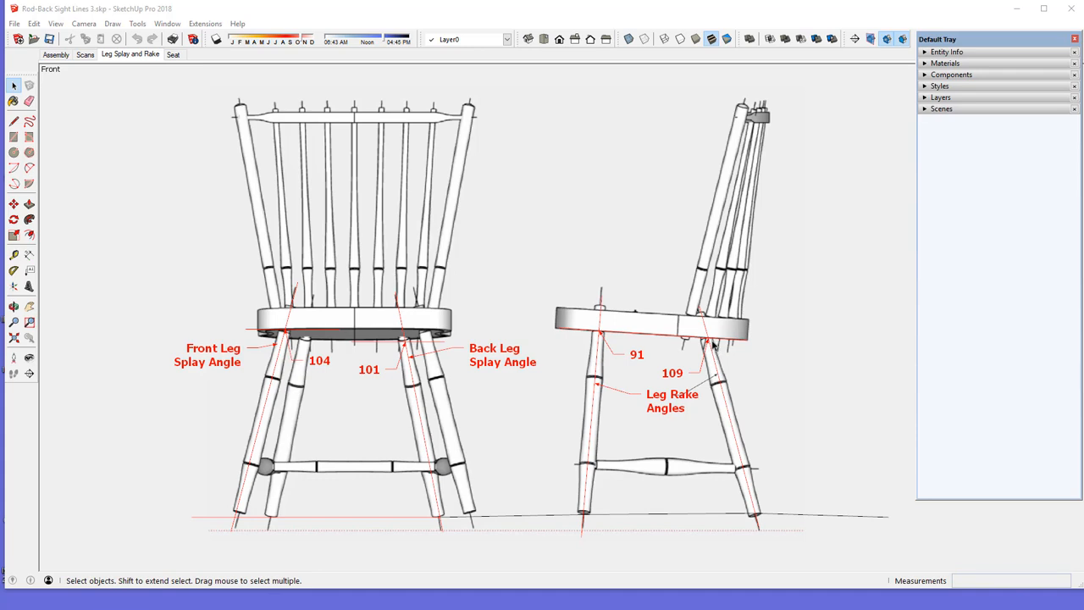
mouse_move(713, 376)
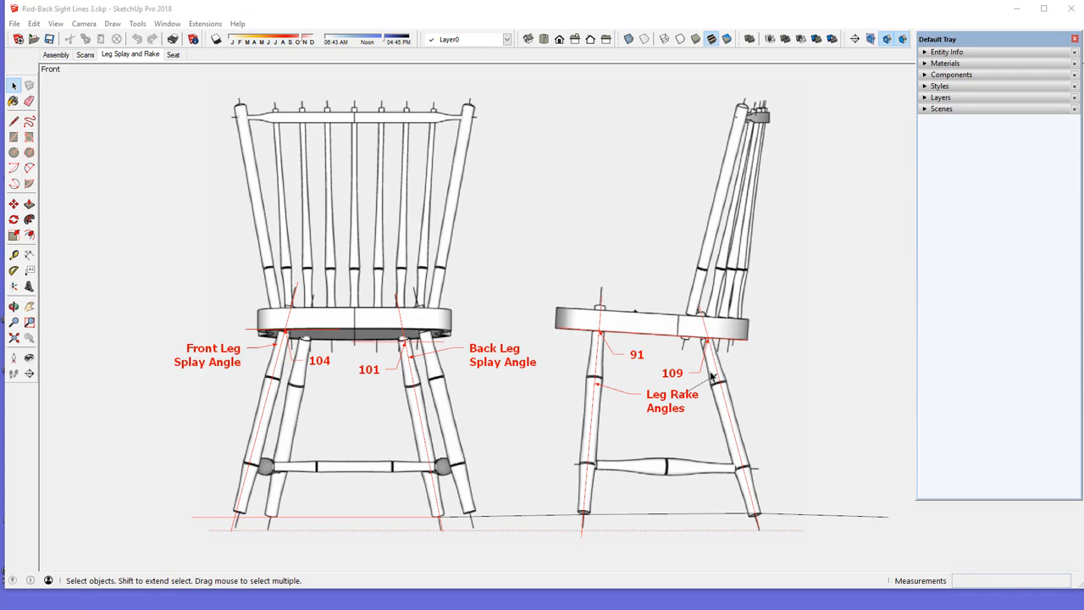
mouse_move(685, 383)
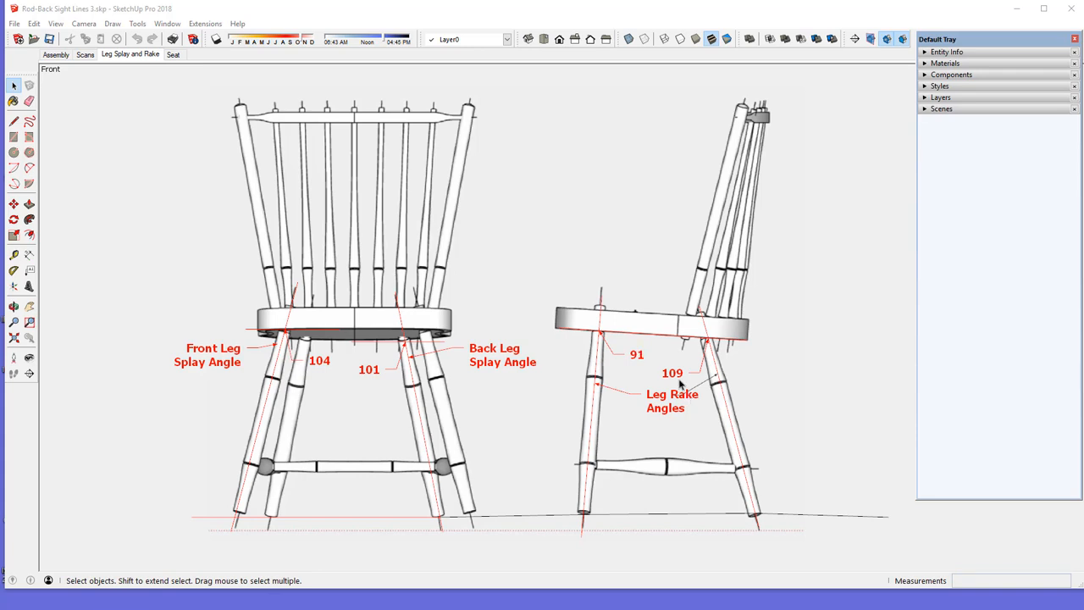
mouse_move(606, 365)
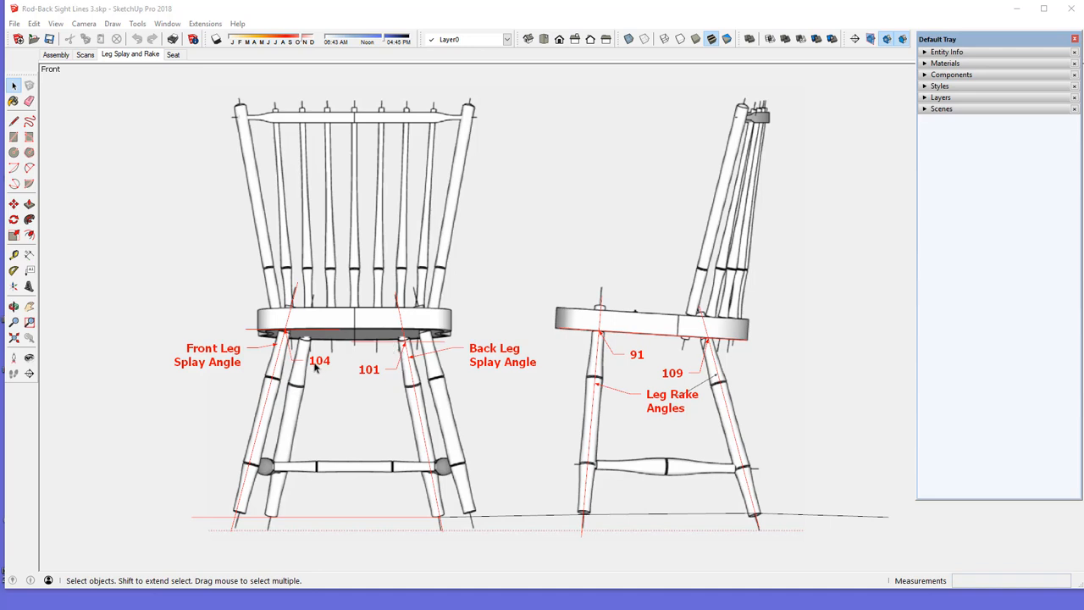
mouse_move(307, 288)
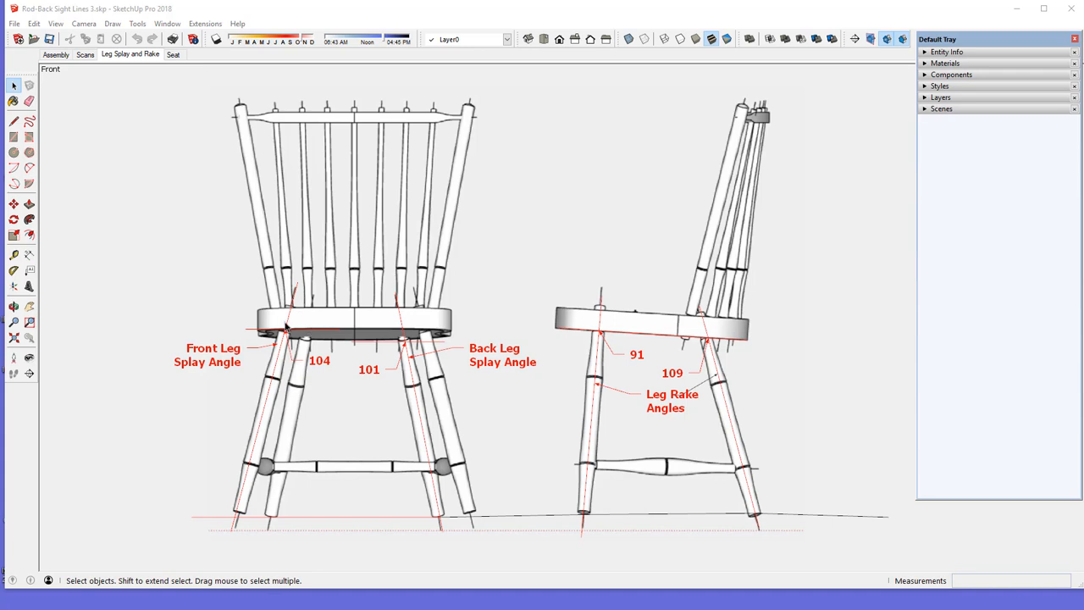
mouse_move(291, 317)
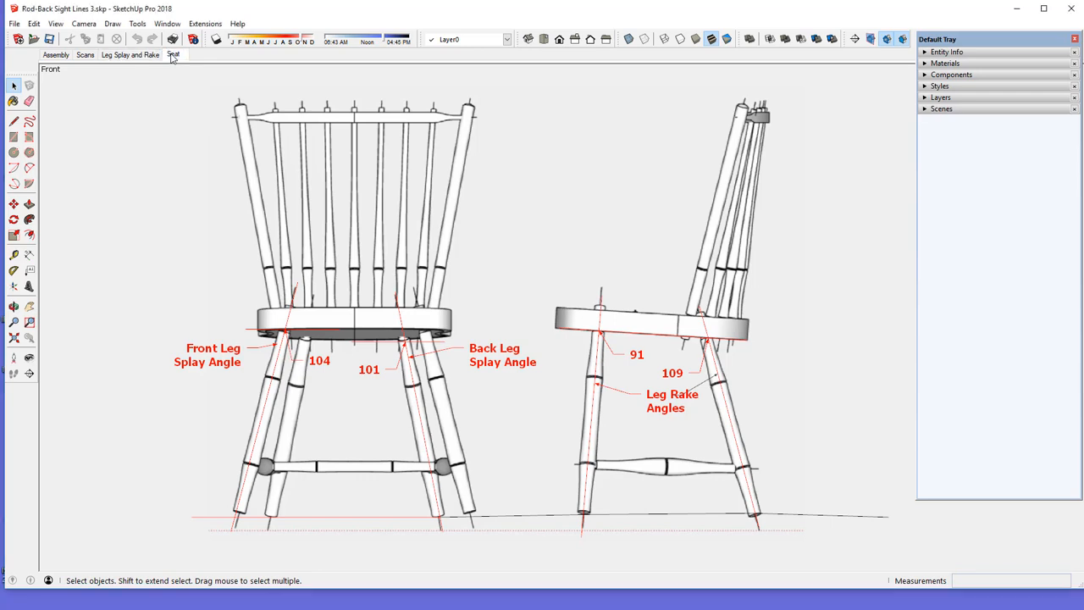
Switch to the saved Seat scene and pick the Line tool for the seat blank
click(172, 54)
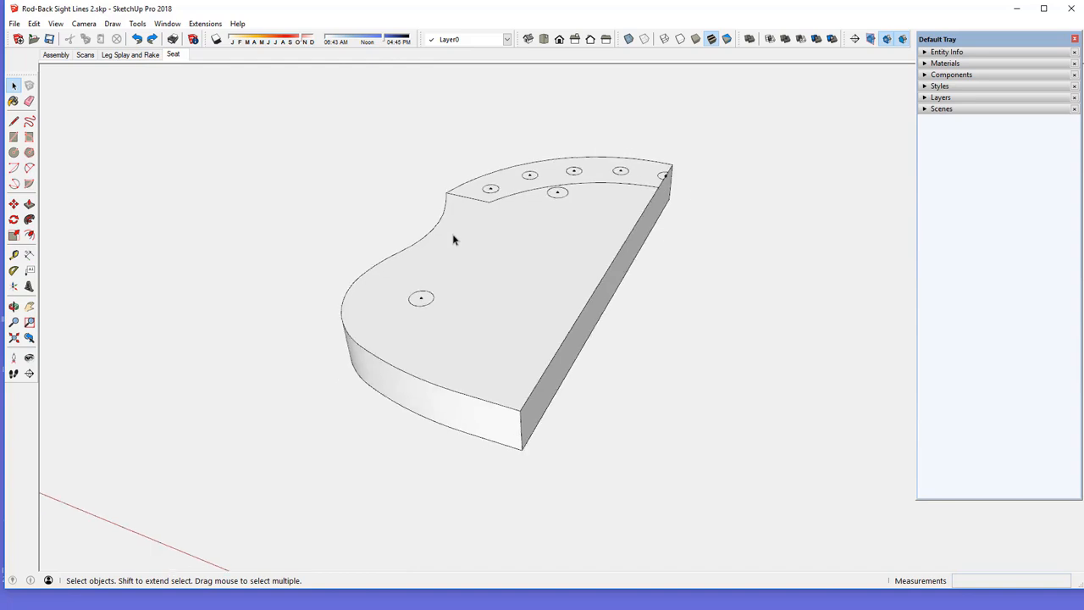
mouse_move(417, 297)
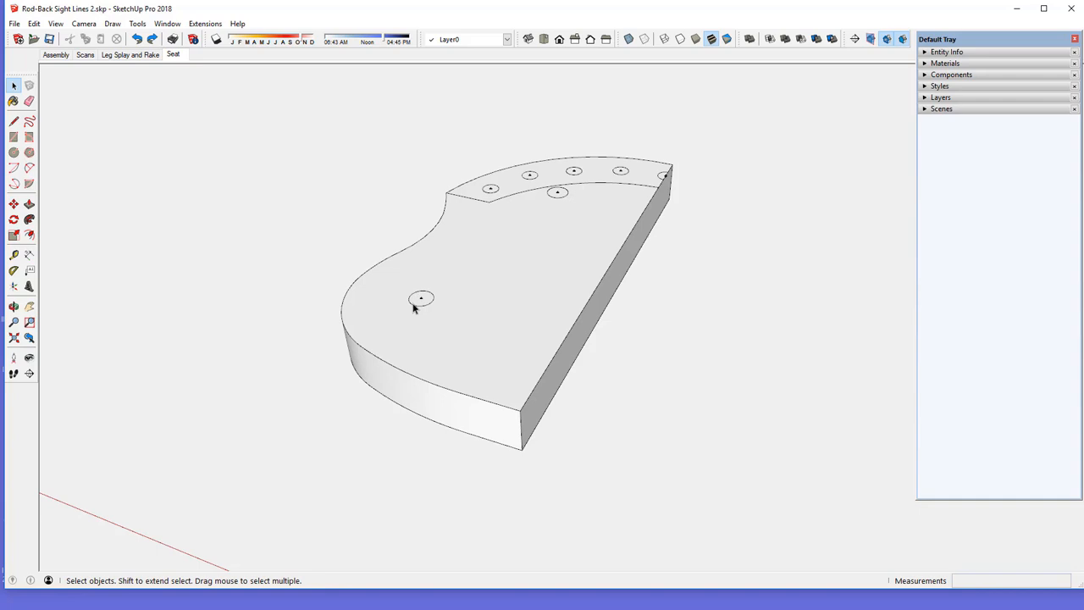
mouse_move(464, 287)
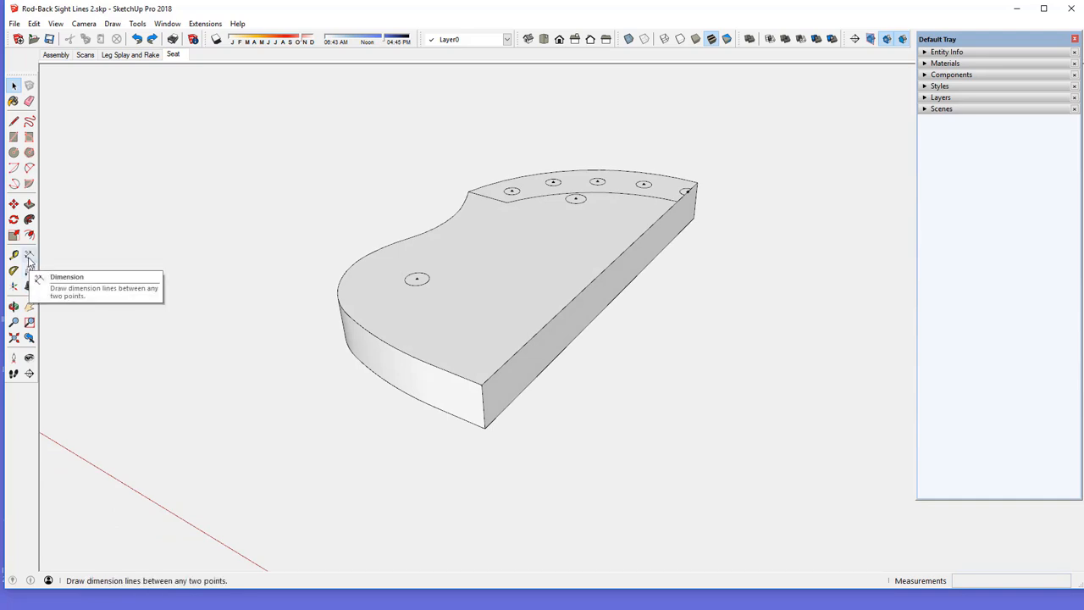
mouse_move(10, 275)
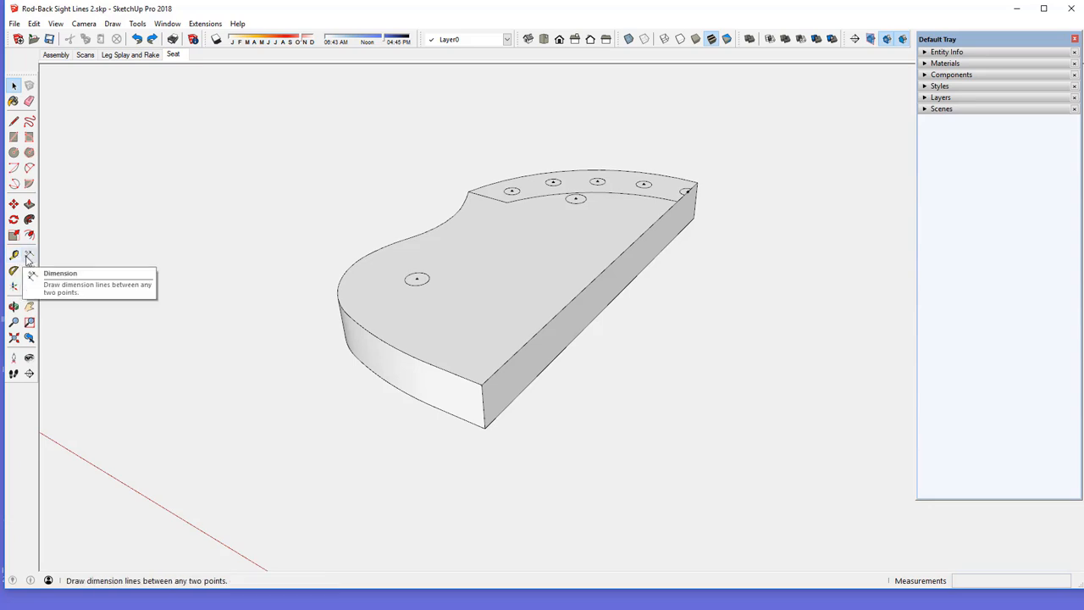
mouse_move(149, 275)
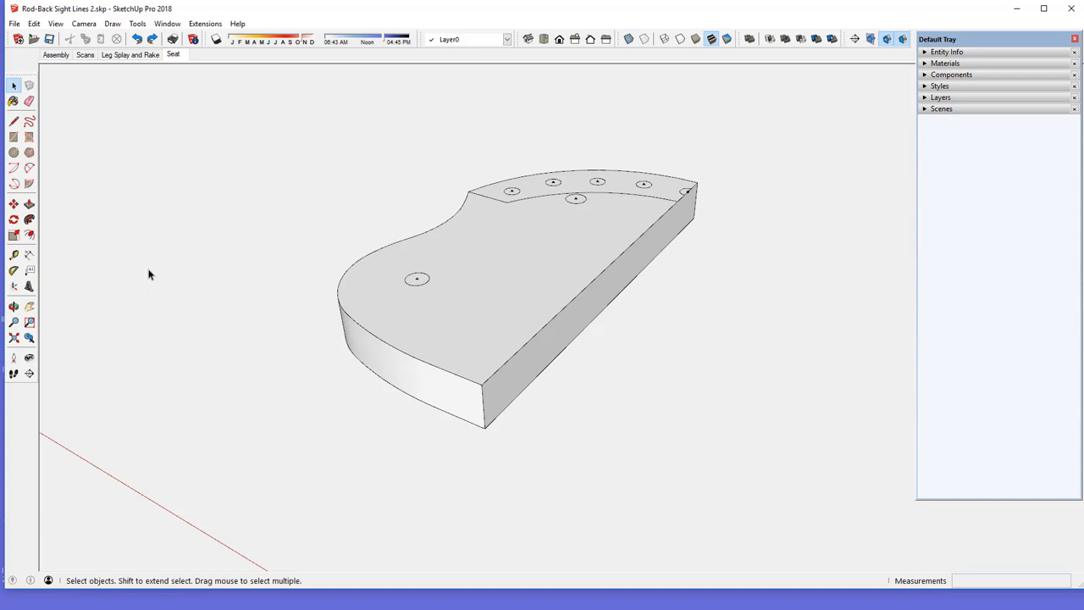
click(14, 122)
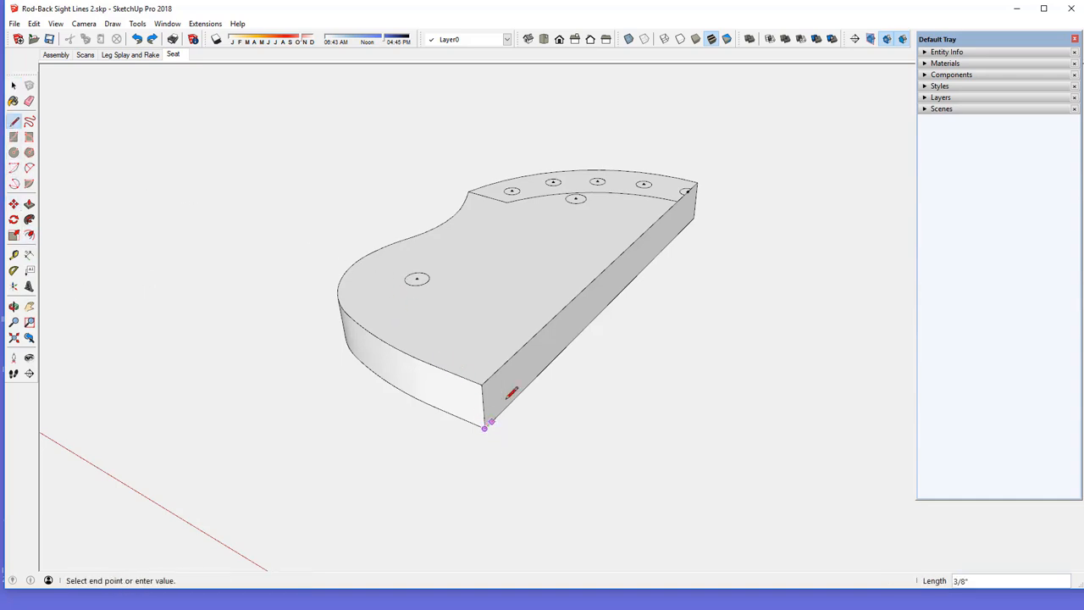
mouse_move(720, 180)
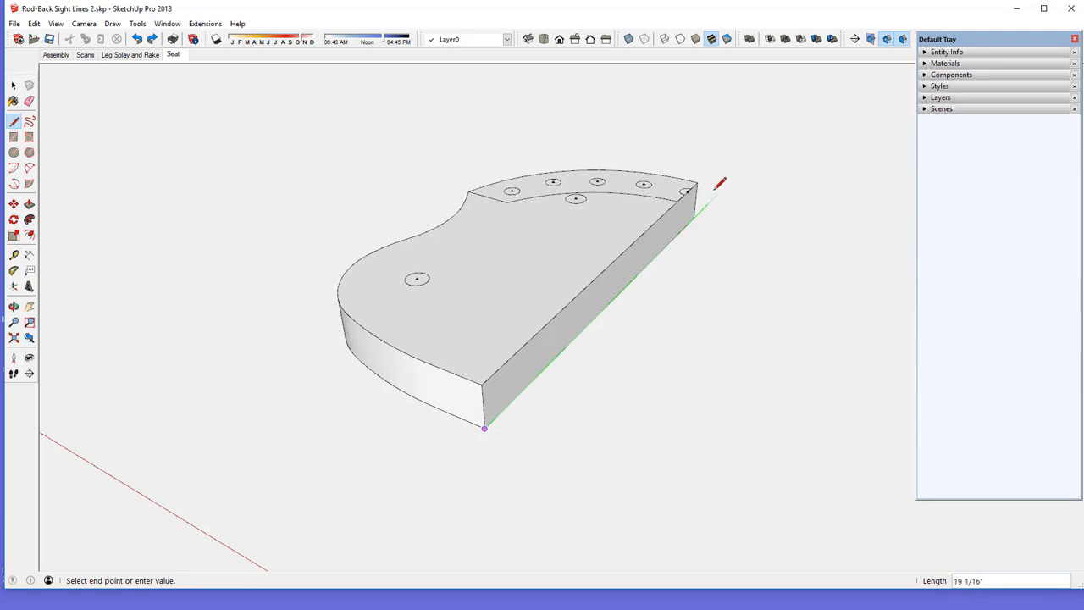
mouse_move(720, 183)
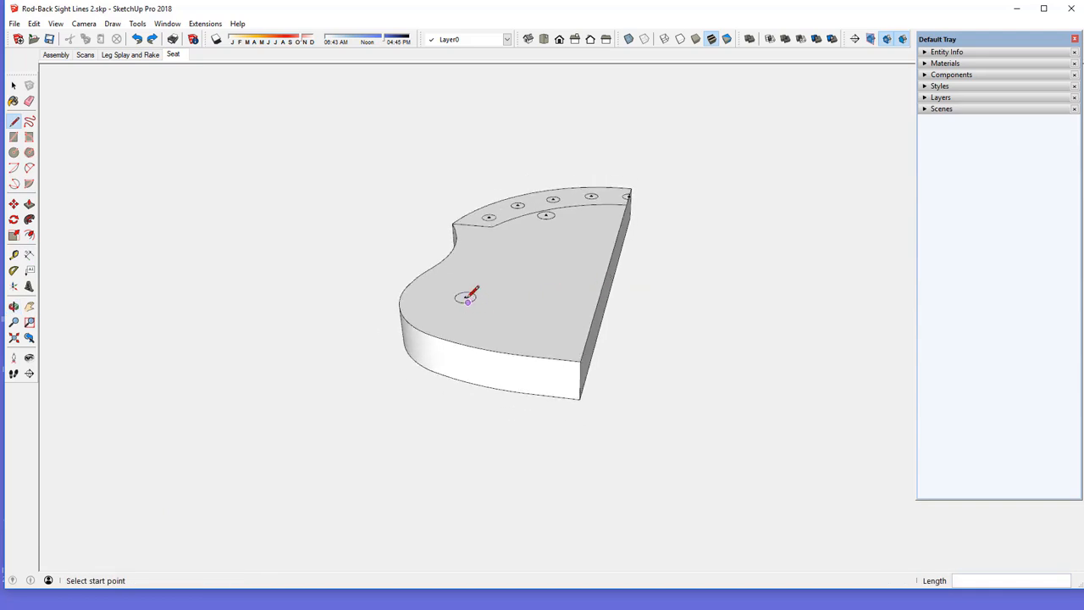
Start the sight-line triangle with a line from the front leg hole
click(462, 298)
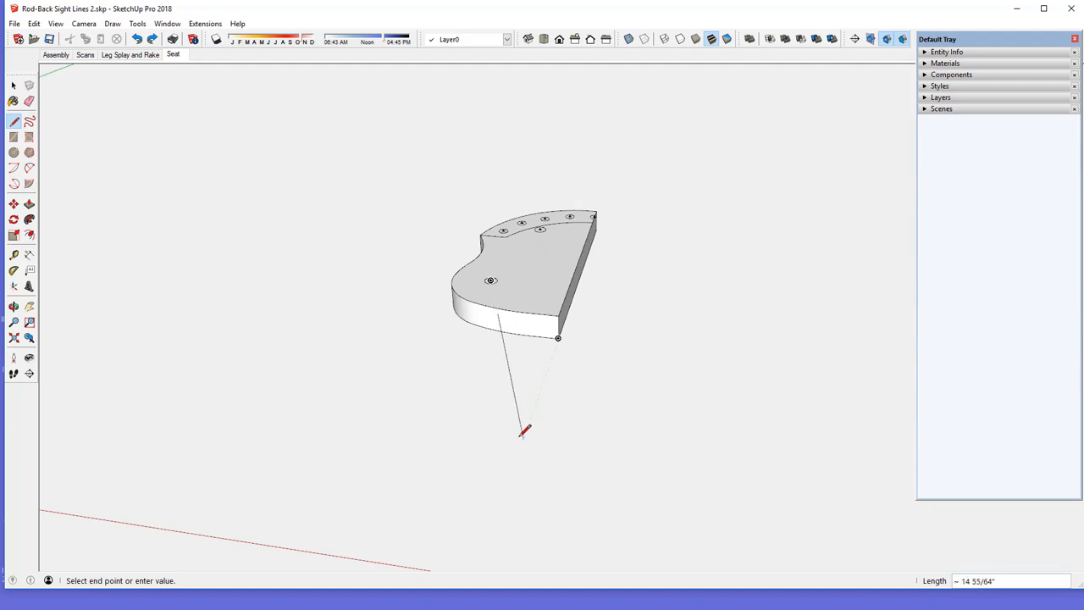
mouse_move(498, 517)
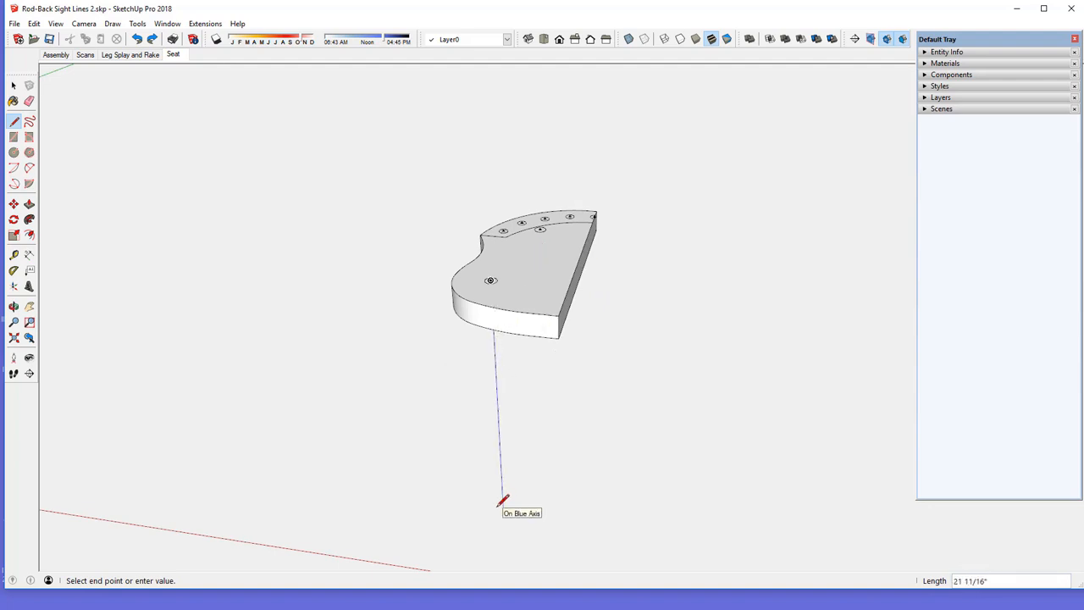
mouse_move(505, 512)
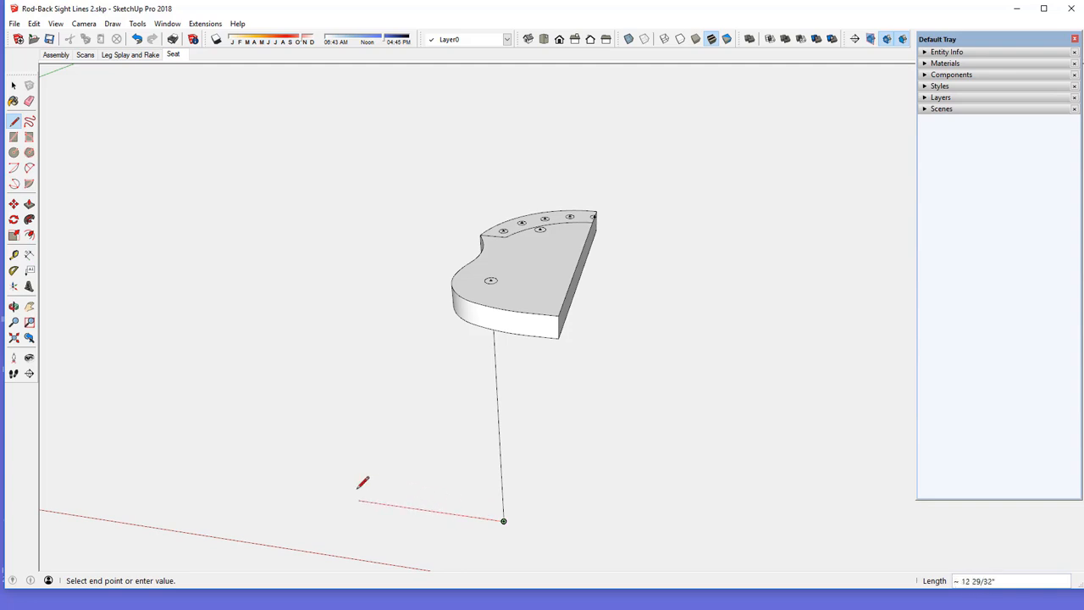
mouse_move(363, 499)
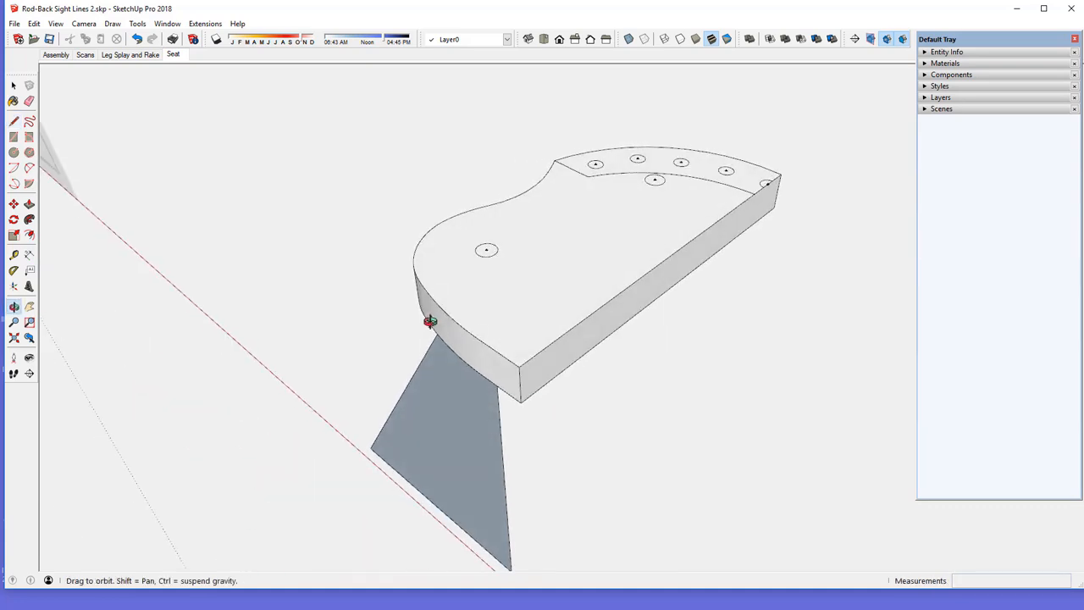
Place a Protractor guide at 104 degrees from the red axis, centred on the leg hole
drag(431, 321, 604, 268)
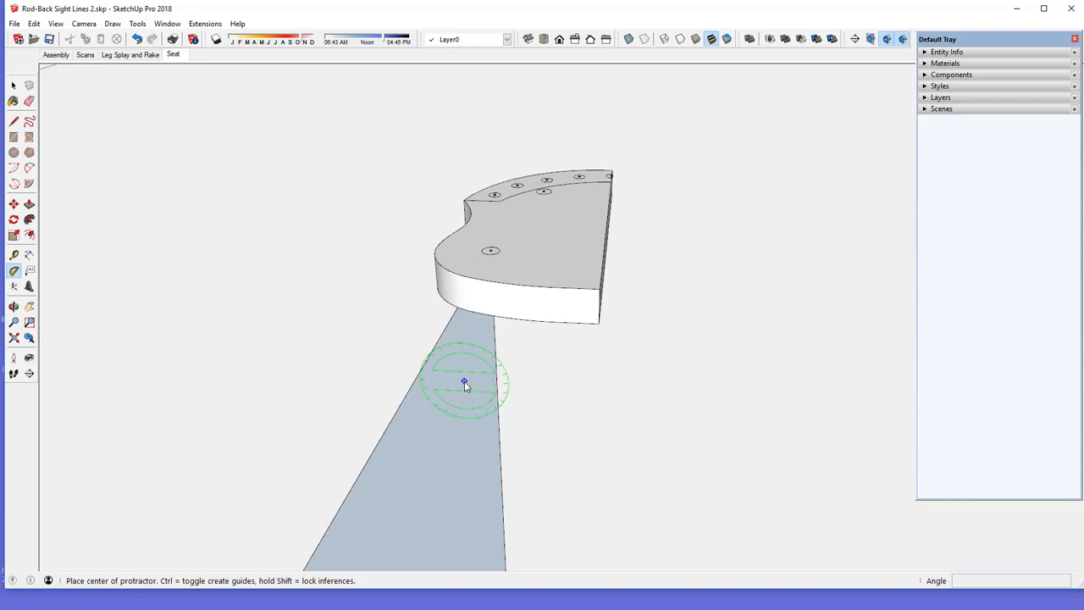
mouse_move(490, 251)
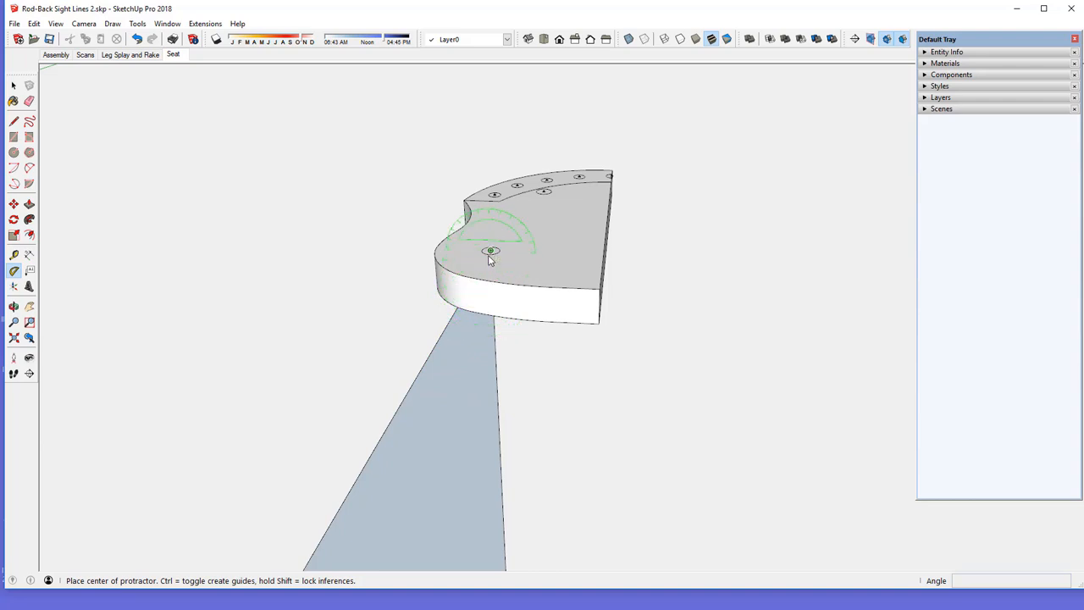
click(490, 251)
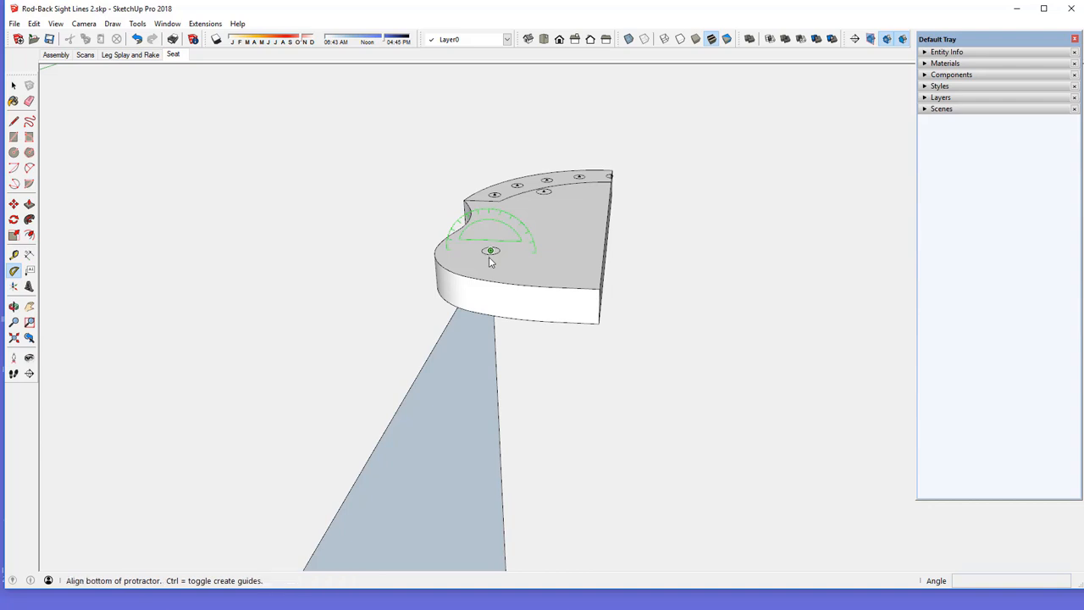
mouse_move(651, 254)
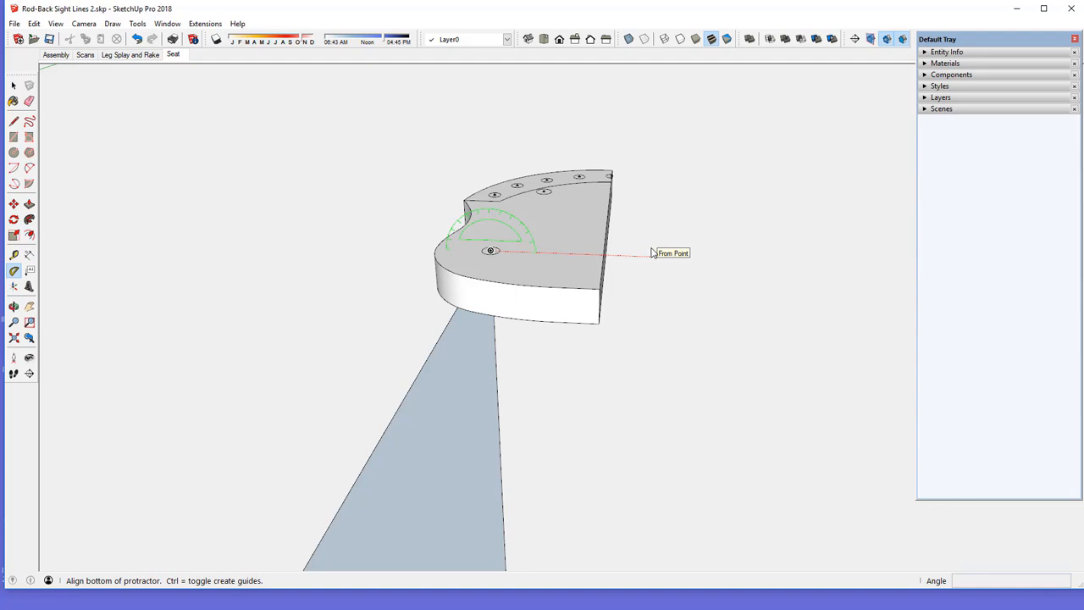
click(491, 254)
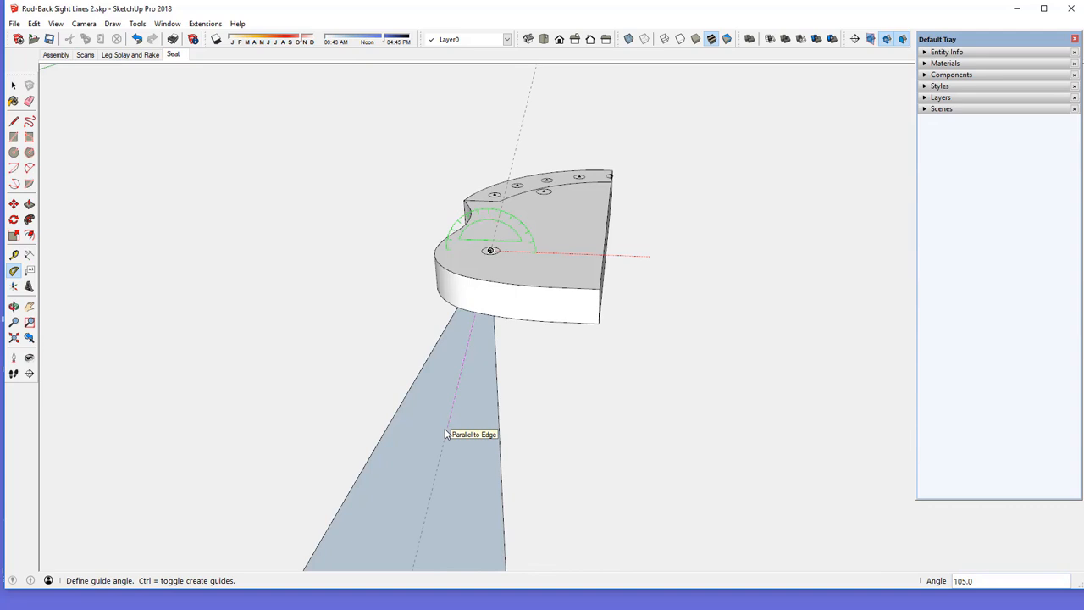
text(104)
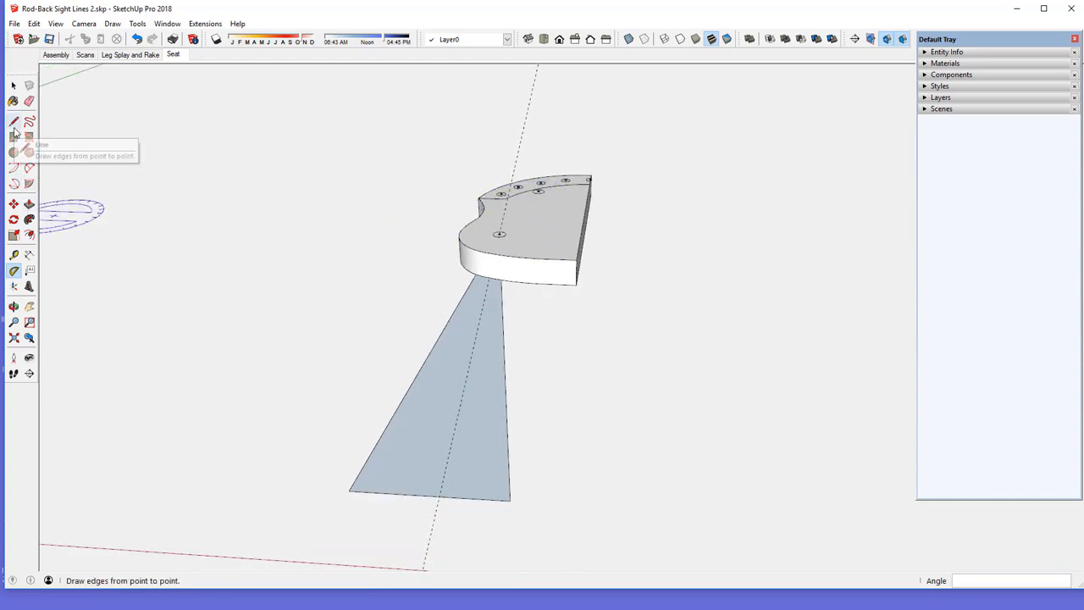
Draw the leg line from the leg hole to where the guide meets the plane's bottom edge
click(13, 122)
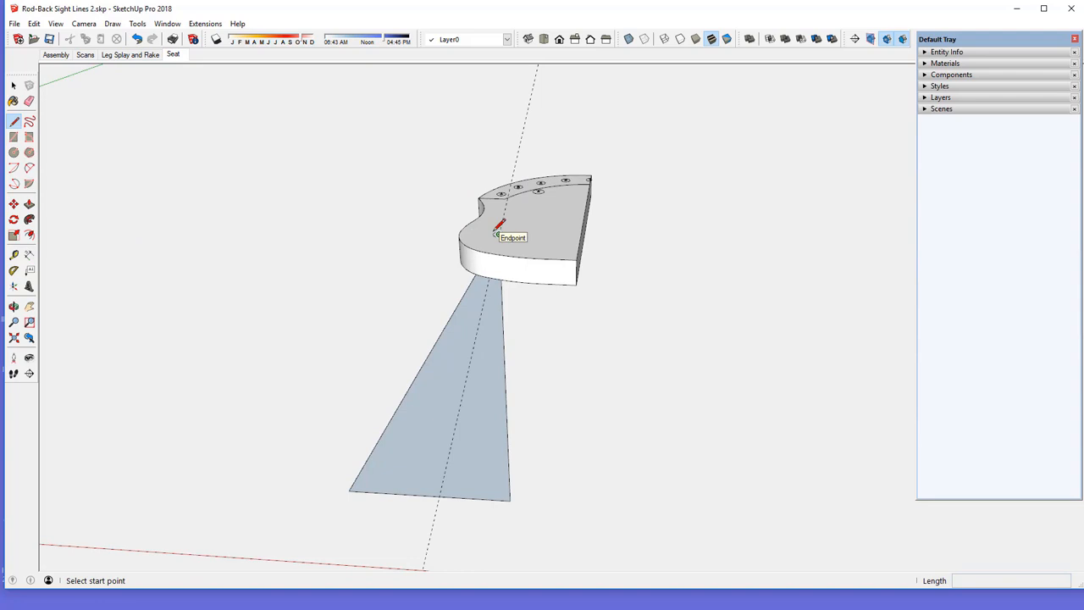
click(498, 232)
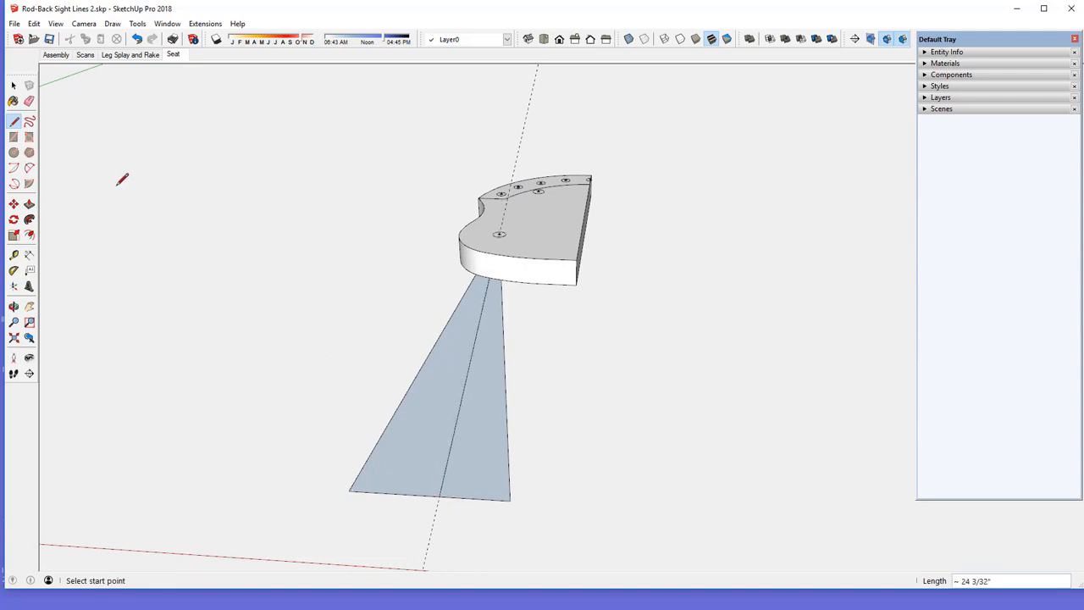
click(14, 108)
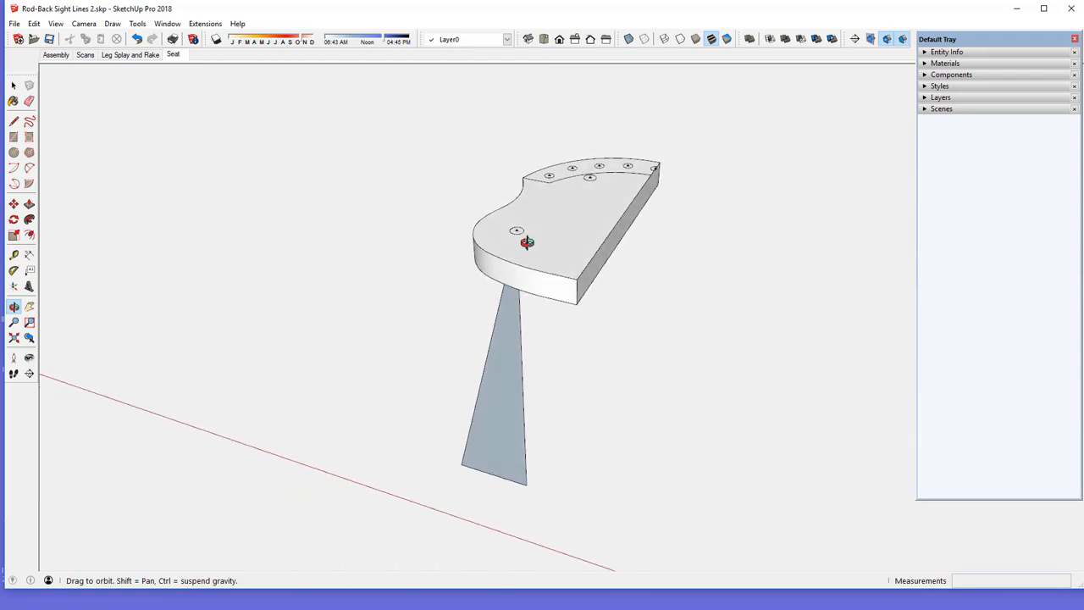
drag(528, 244, 254, 179)
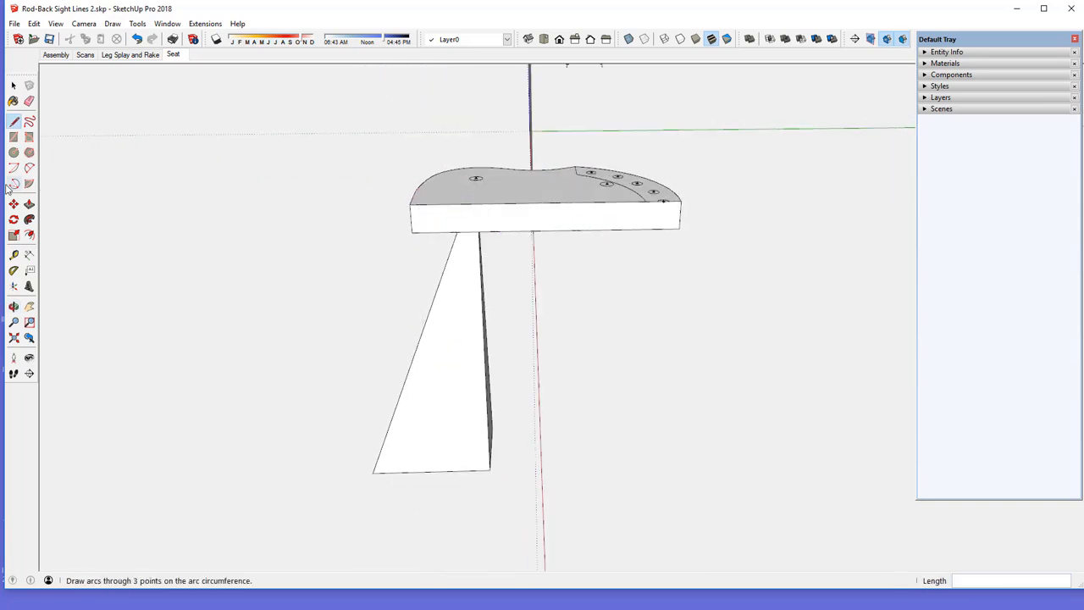
mouse_move(12, 203)
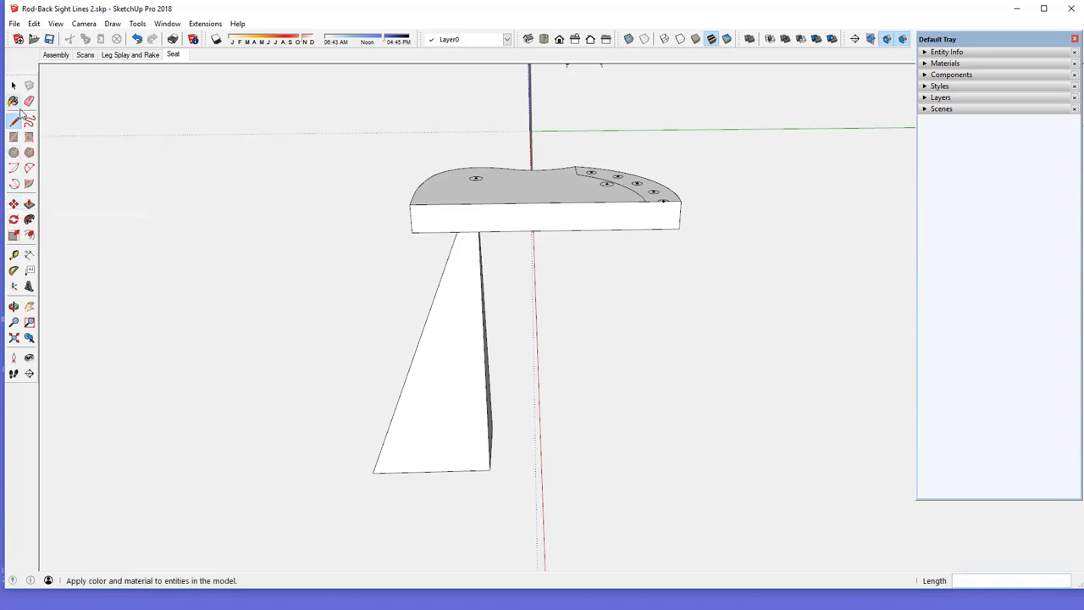
mouse_move(13, 118)
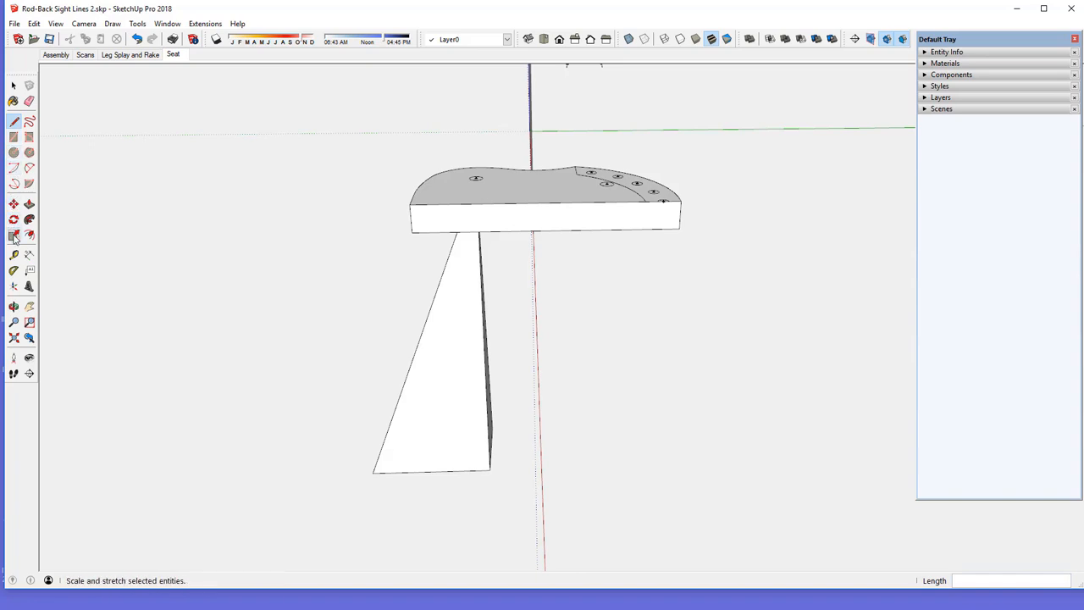
mouse_move(14, 238)
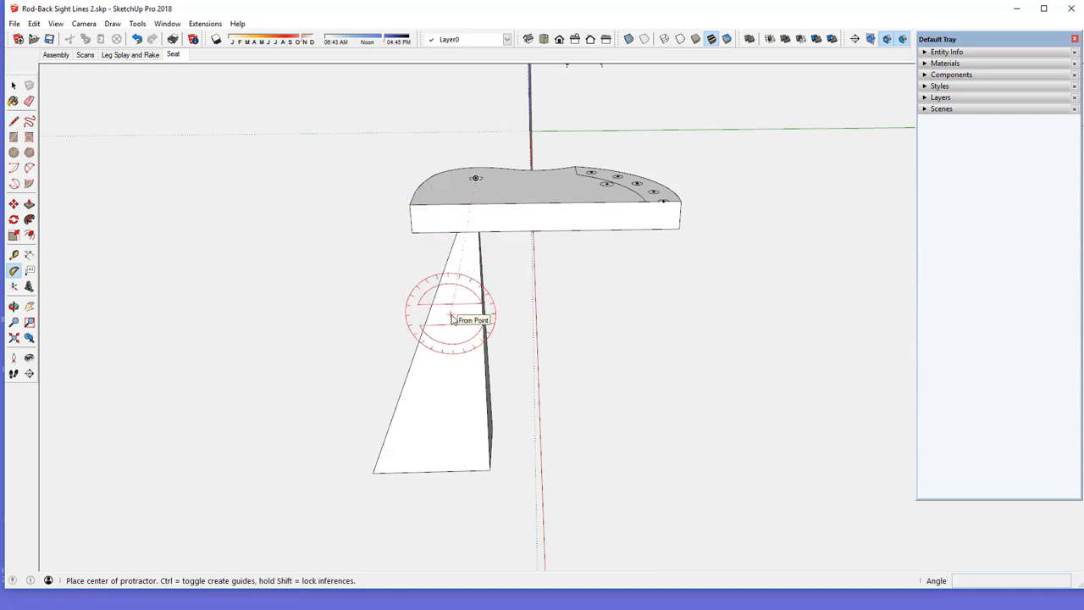
mouse_move(464, 225)
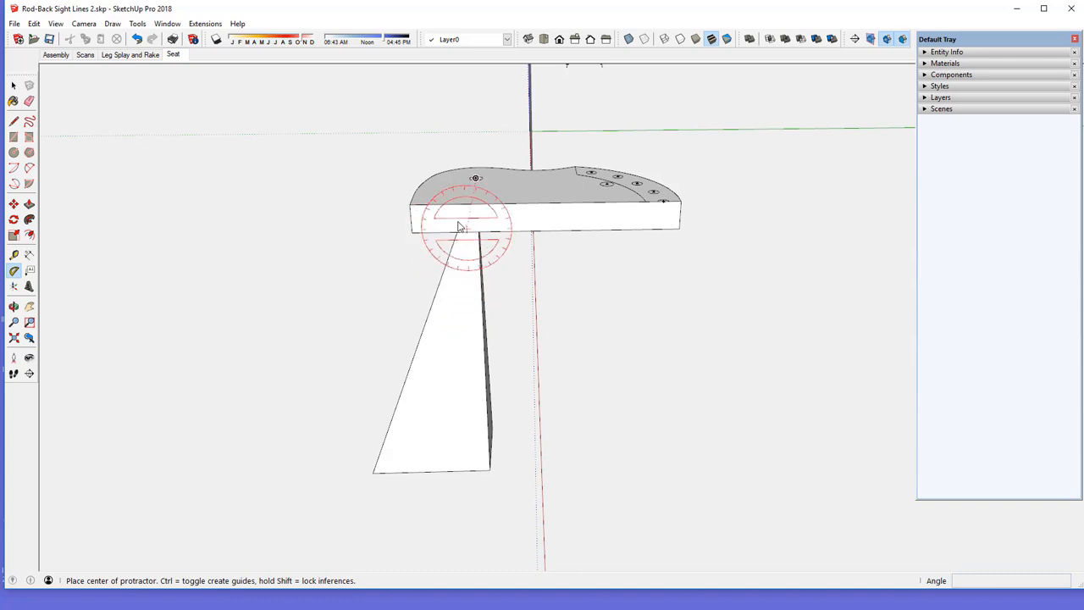
mouse_move(473, 179)
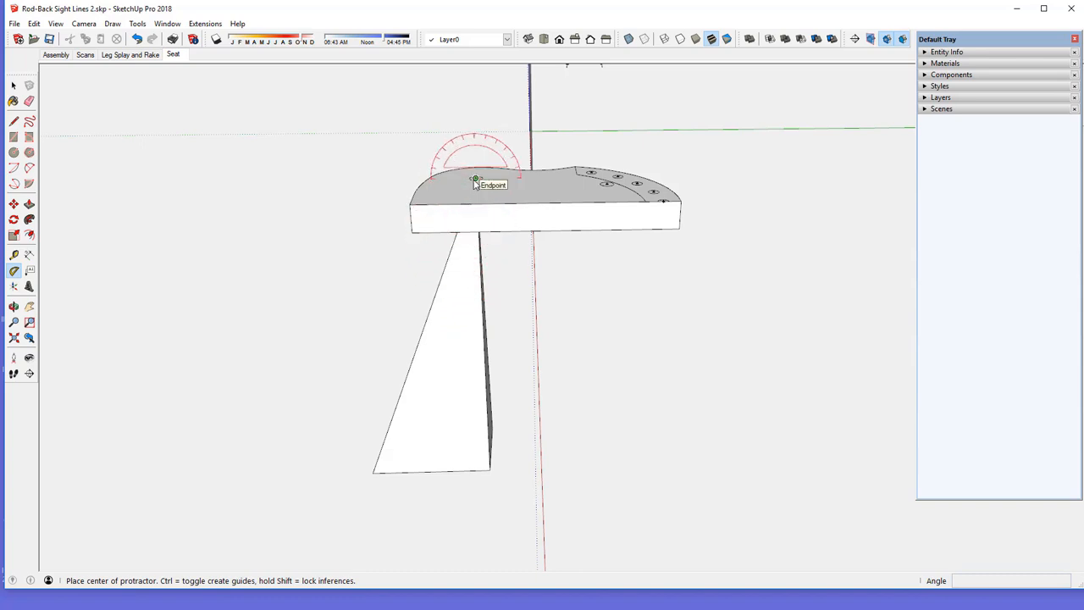
Anchor a vertical guide at the leg hole and draw the leg line down to its intersection with the plane
click(476, 180)
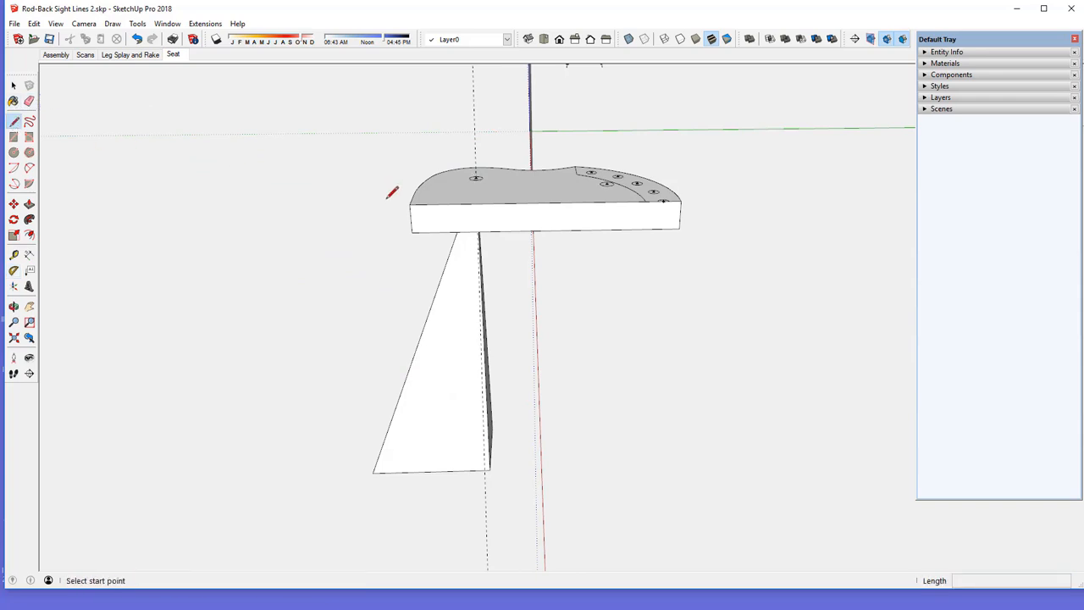
click(469, 183)
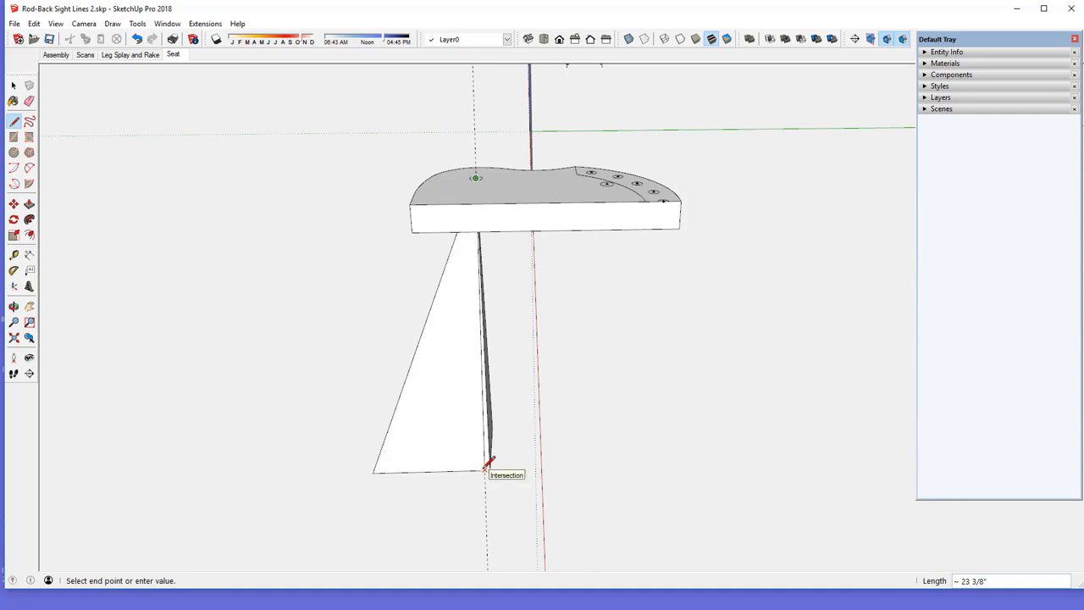
click(14, 118)
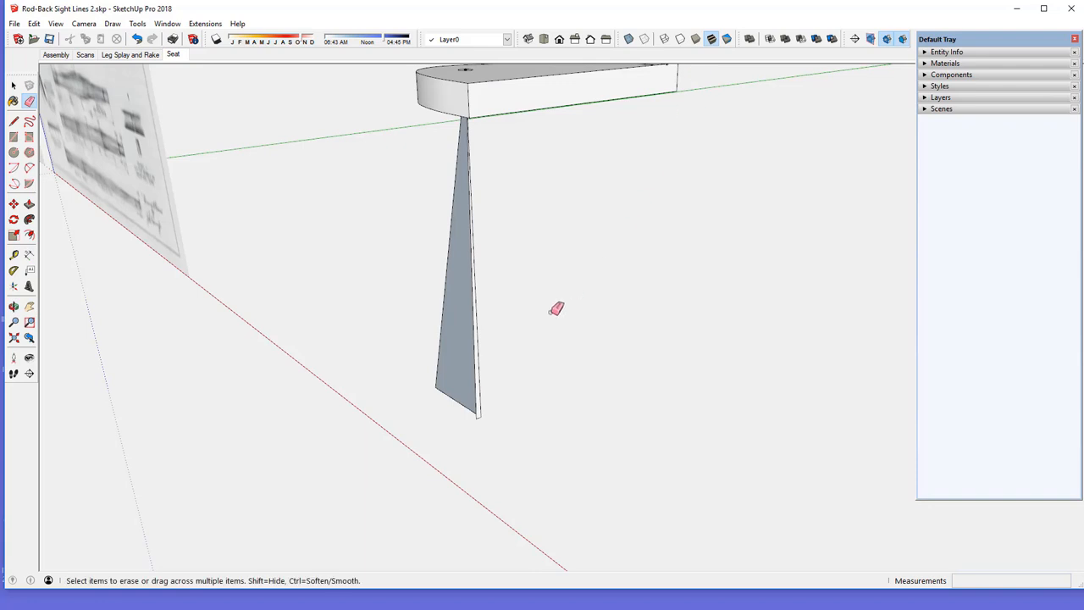
mouse_move(213, 234)
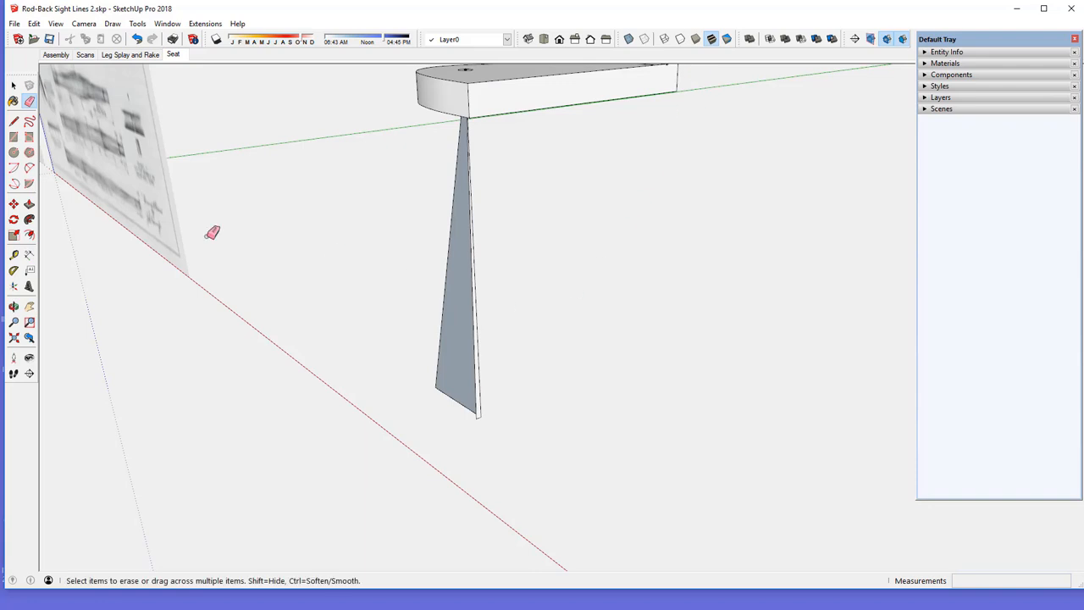
mouse_move(27, 203)
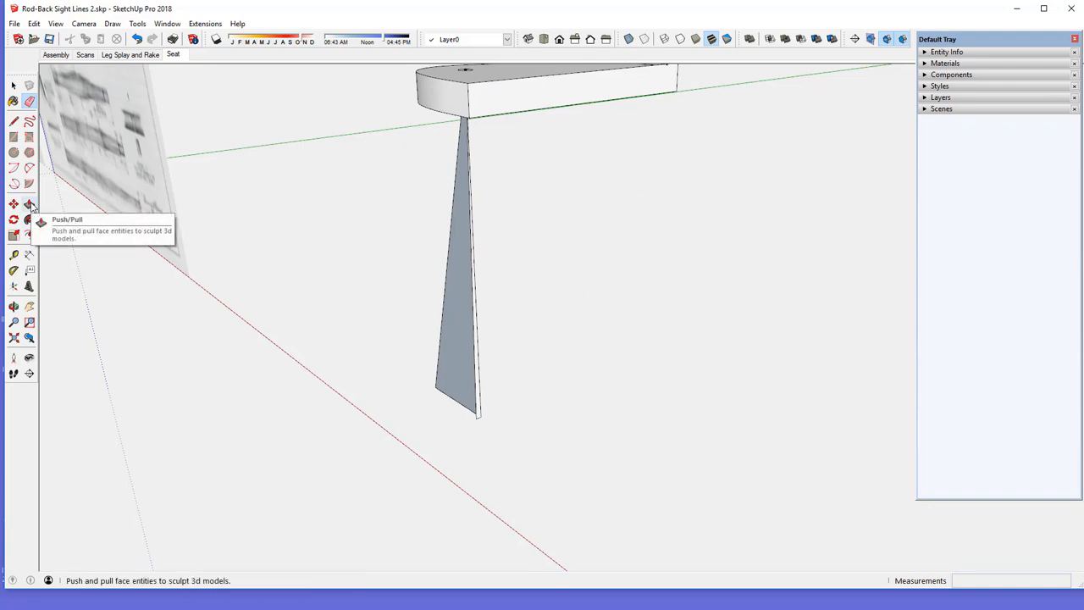
Push/Pull the sight-line triangle and its faces into a thick solid wedge under the seat
click(30, 203)
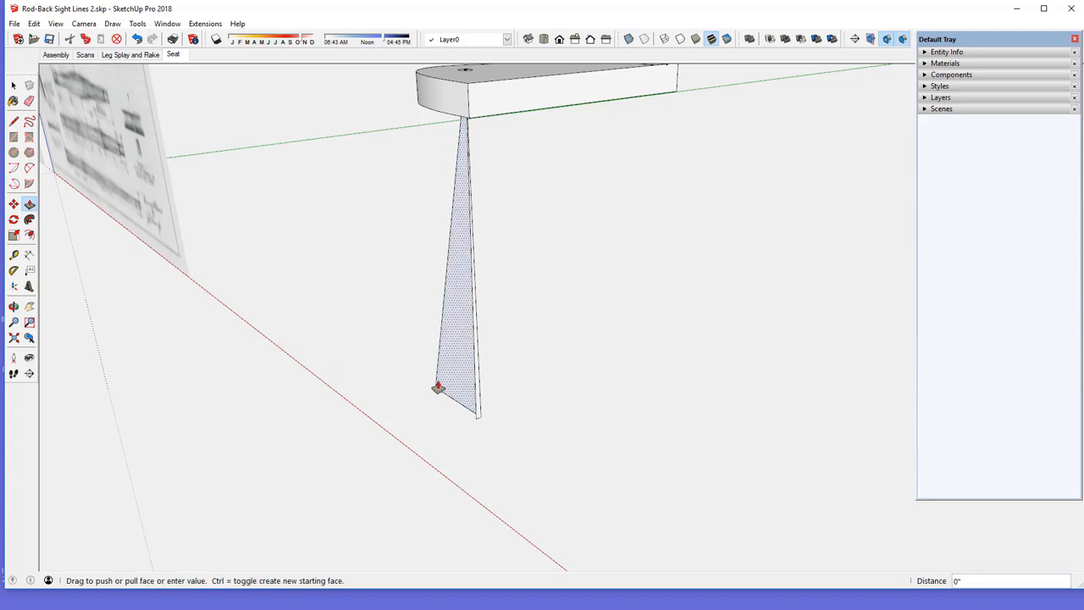
drag(437, 388, 459, 378)
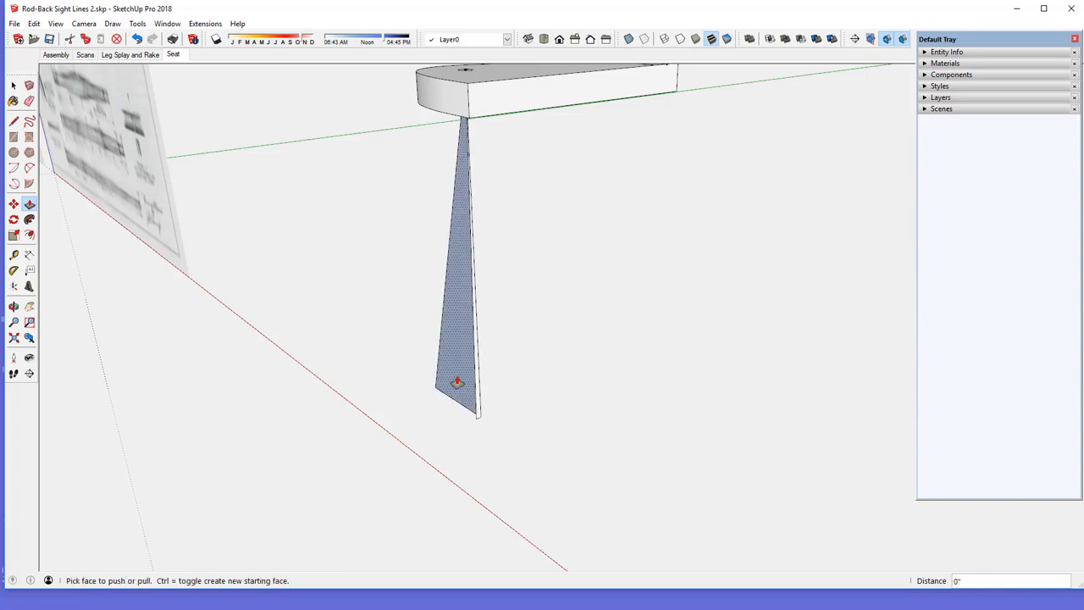
drag(457, 382, 421, 400)
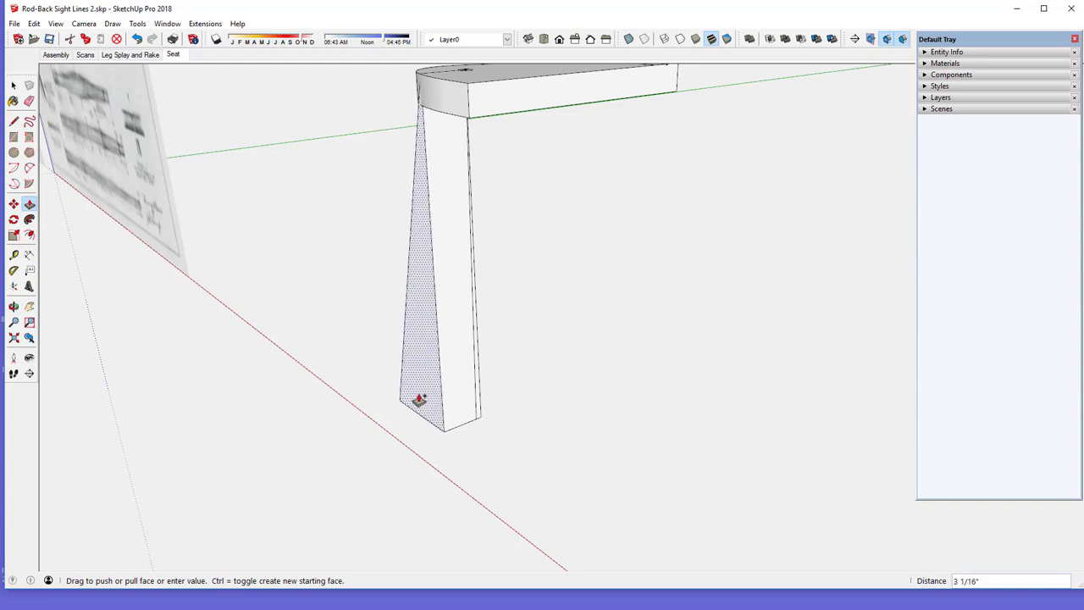
drag(421, 400, 403, 405)
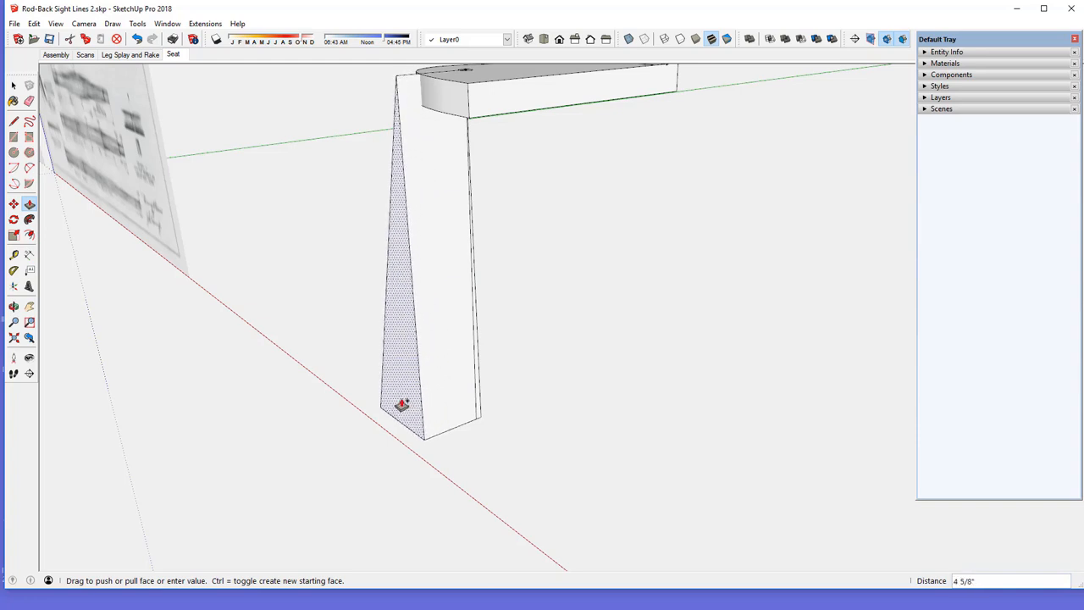
drag(404, 405, 420, 396)
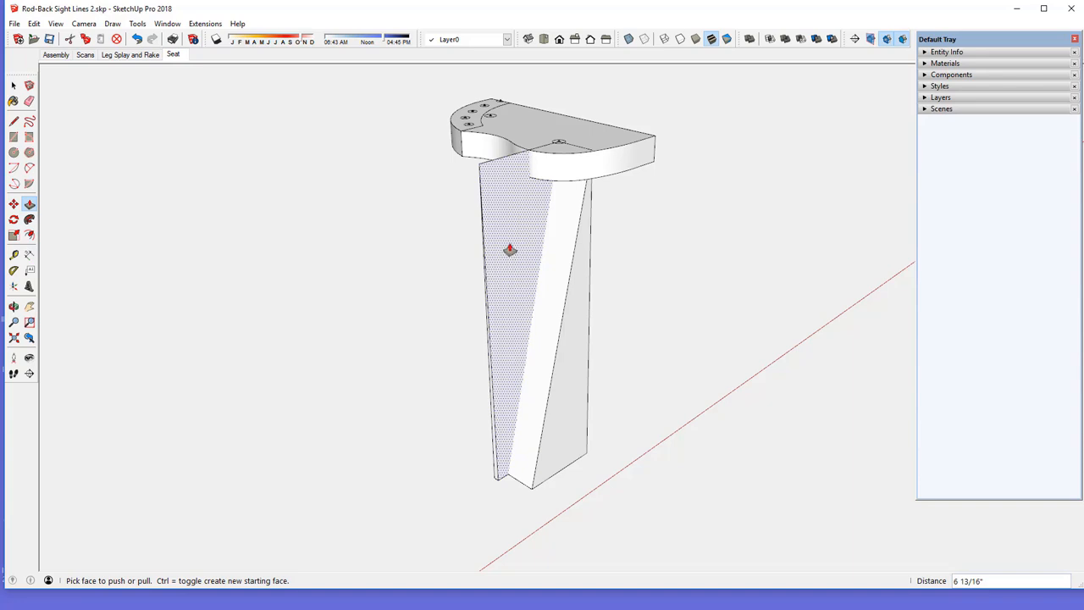
mouse_move(494, 319)
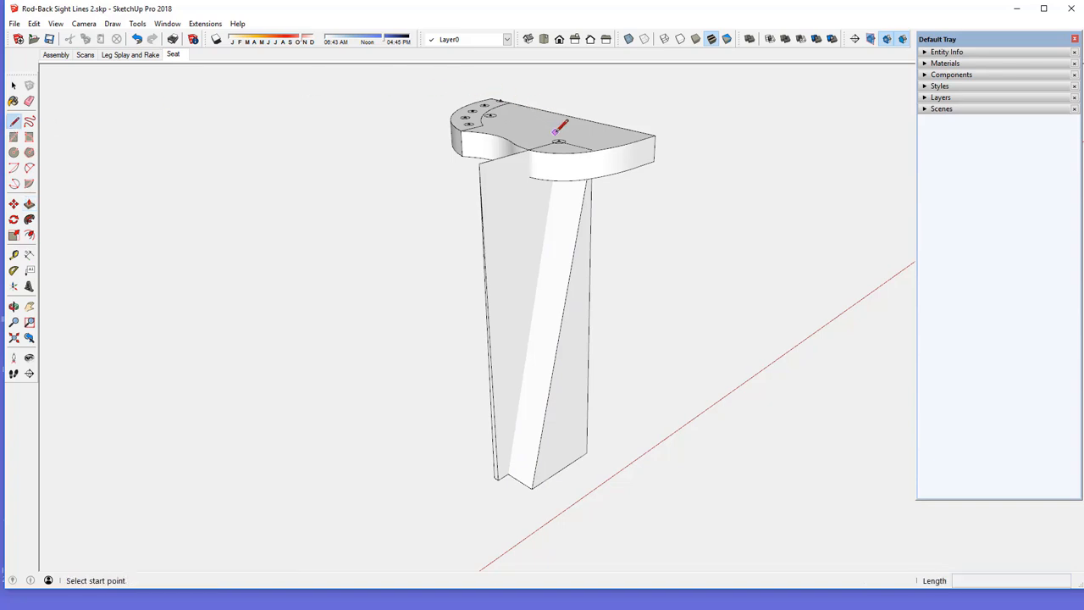
mouse_move(558, 146)
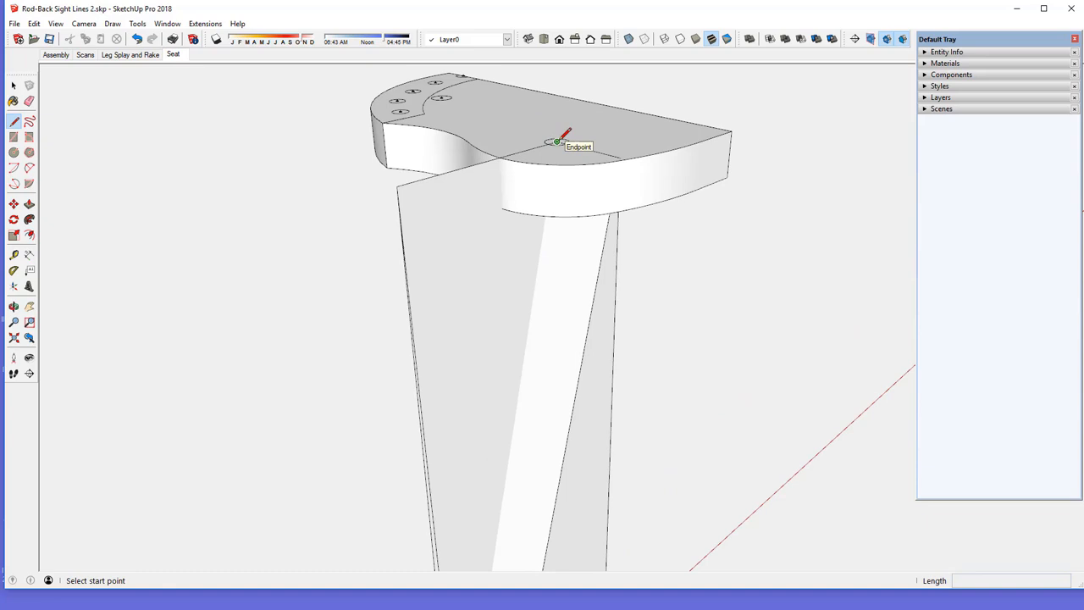
Draw the leg line from the seat's leg hole down to the wedge's bottom corner
click(556, 142)
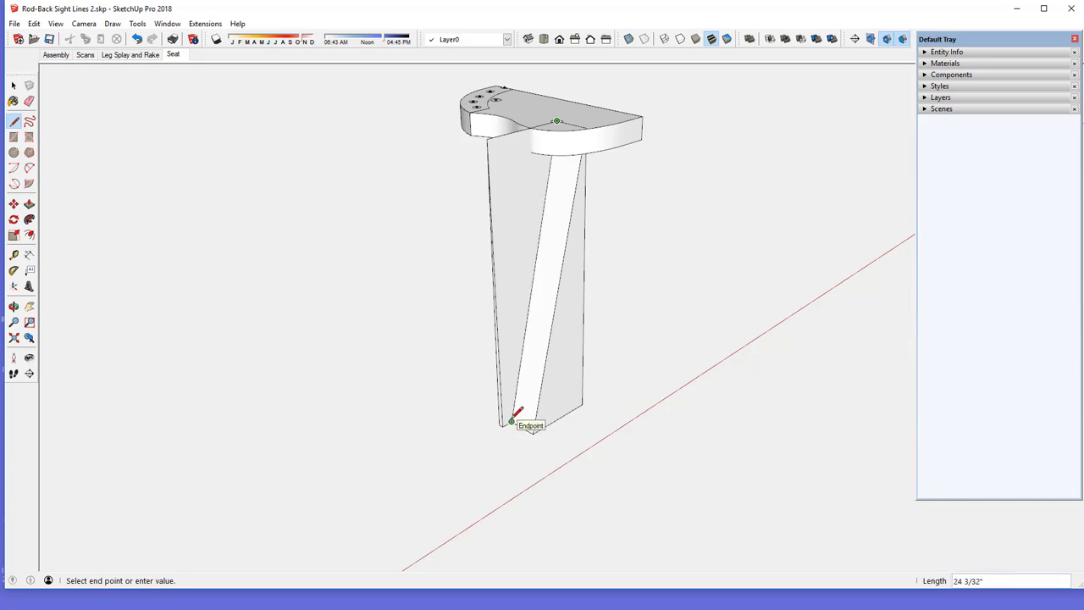
click(511, 422)
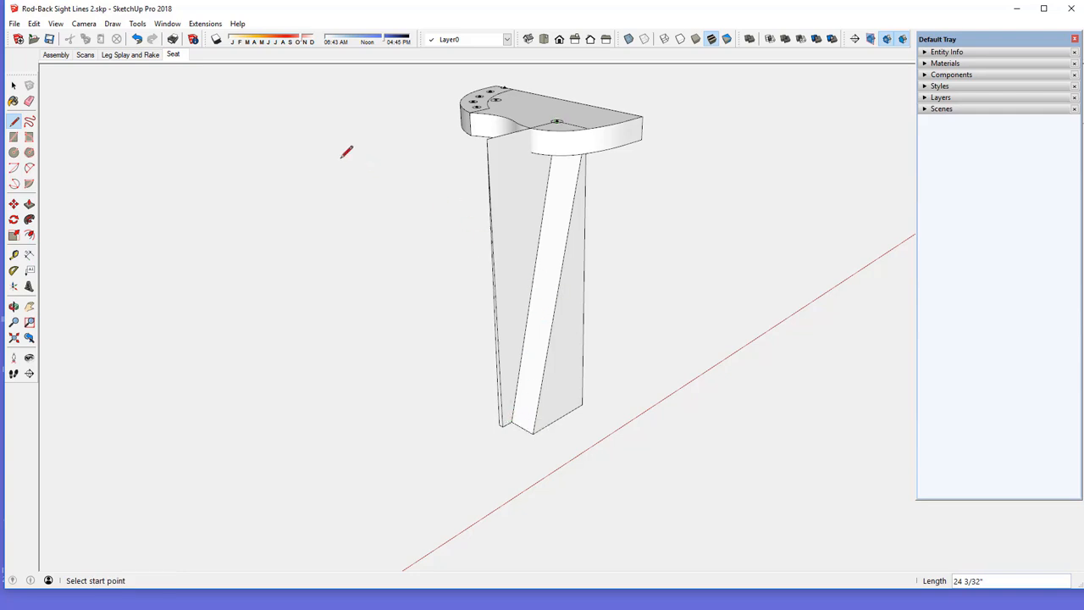
click(25, 109)
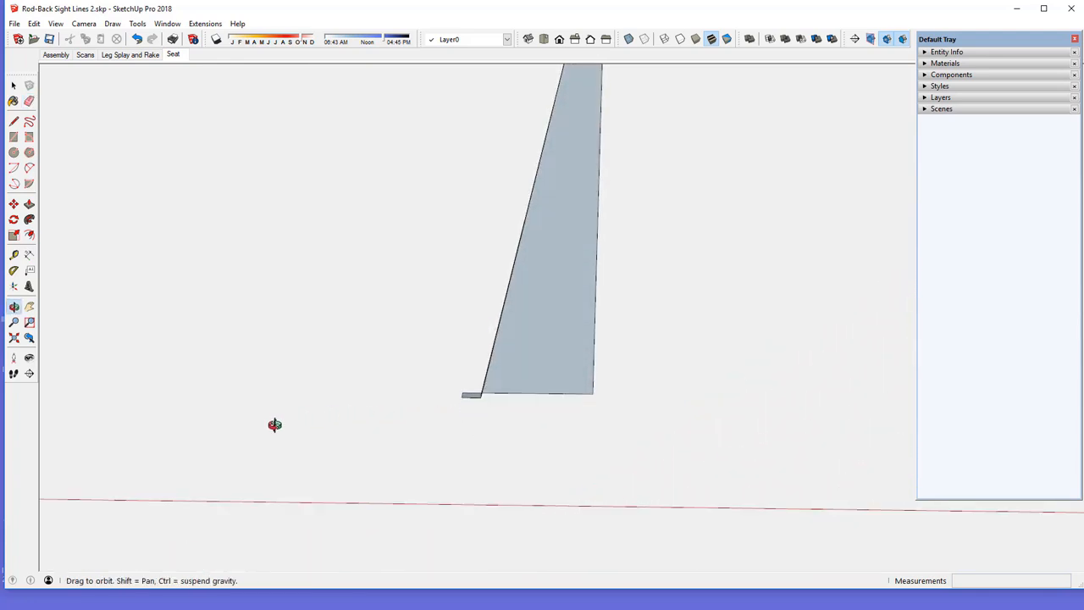
Erase the wedge's edges so only the slanted leg lines remain below the seat
drag(275, 423, 491, 423)
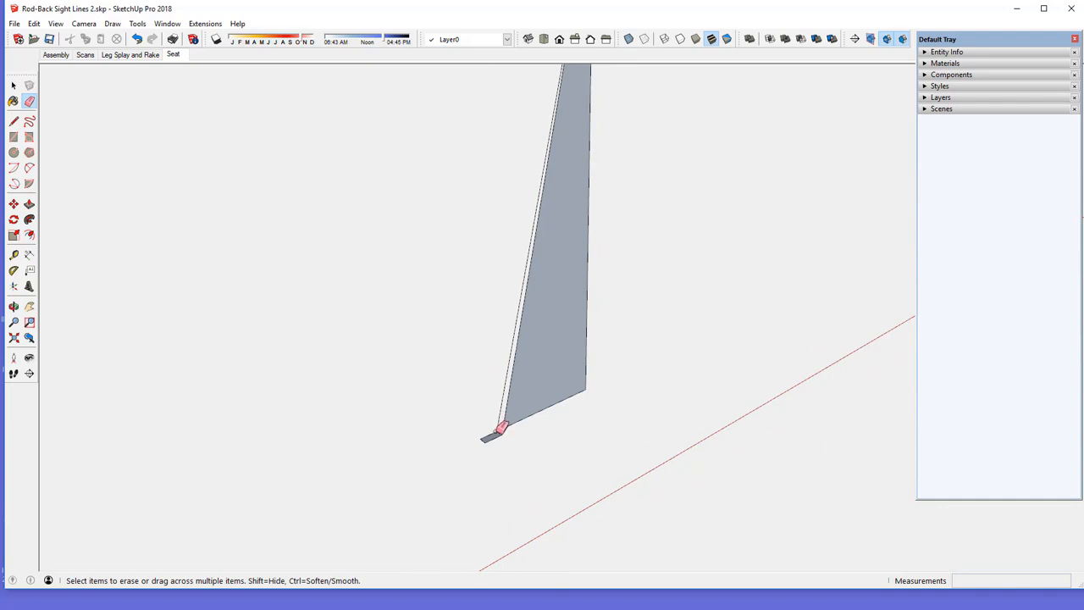
click(550, 271)
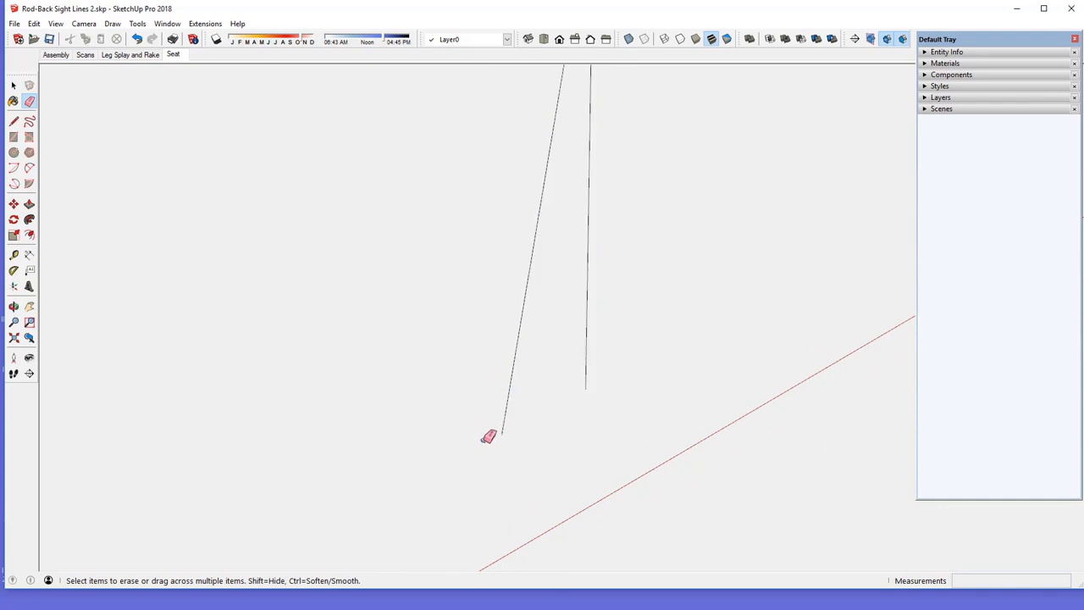
mouse_move(586, 299)
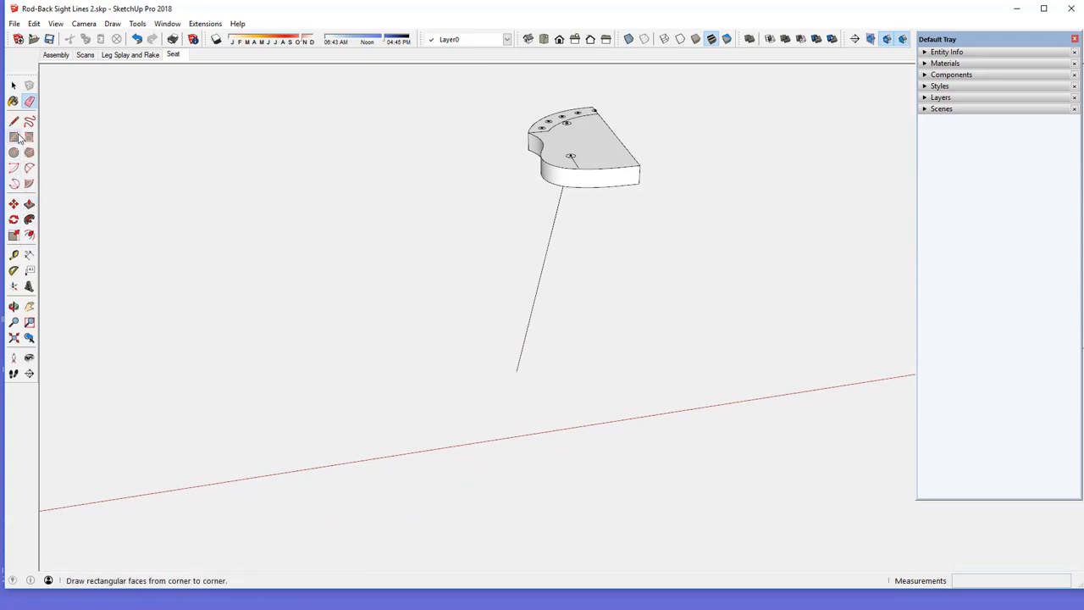
mouse_move(10, 122)
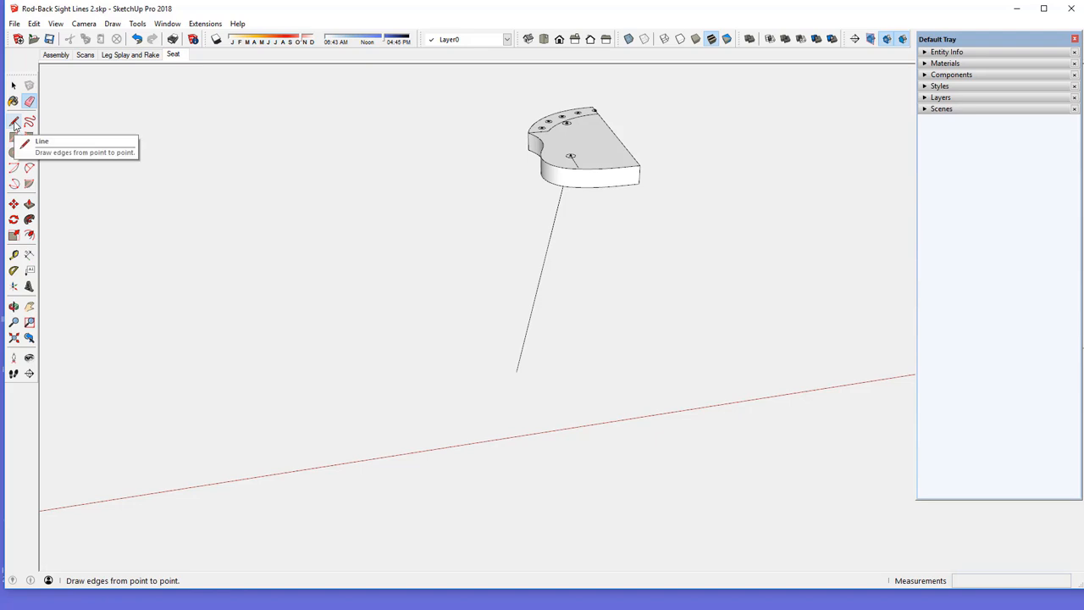
Draw a vertical triangular face through the leg line and orbit to inspect it
click(12, 122)
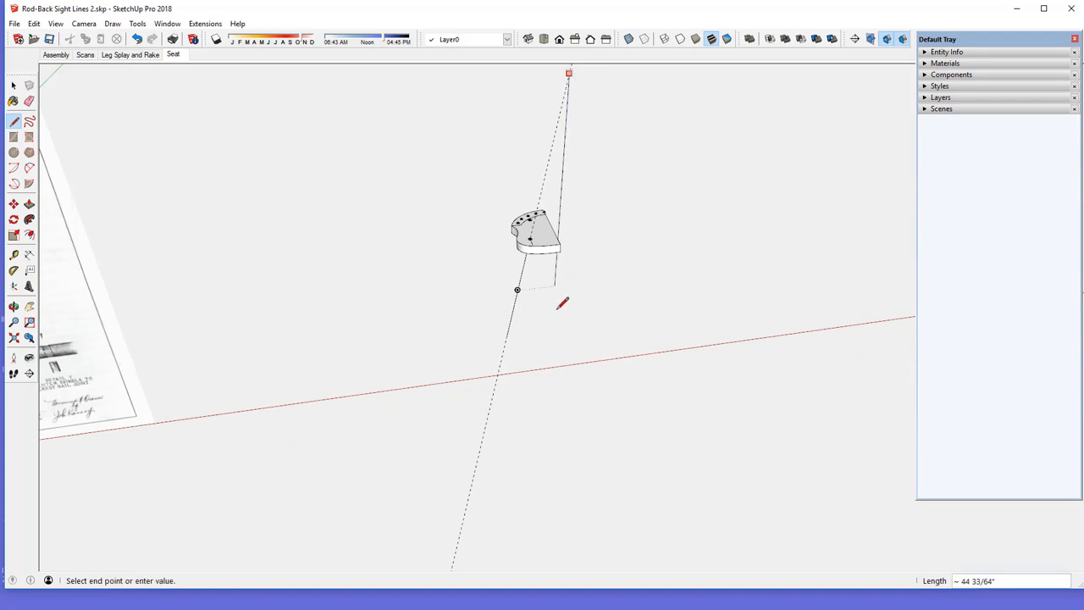
mouse_move(570, 359)
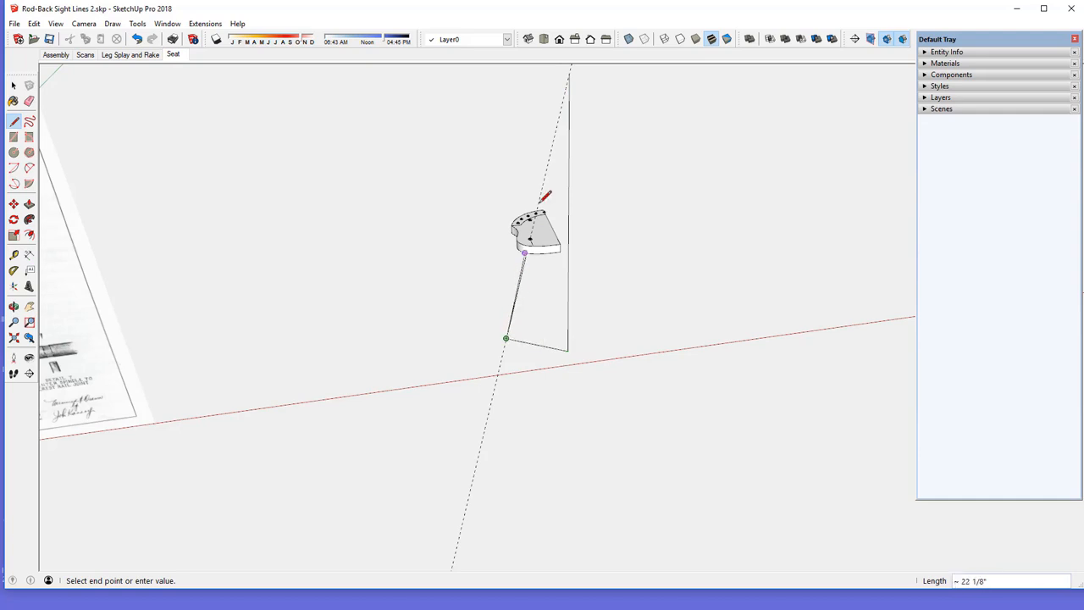
mouse_move(568, 75)
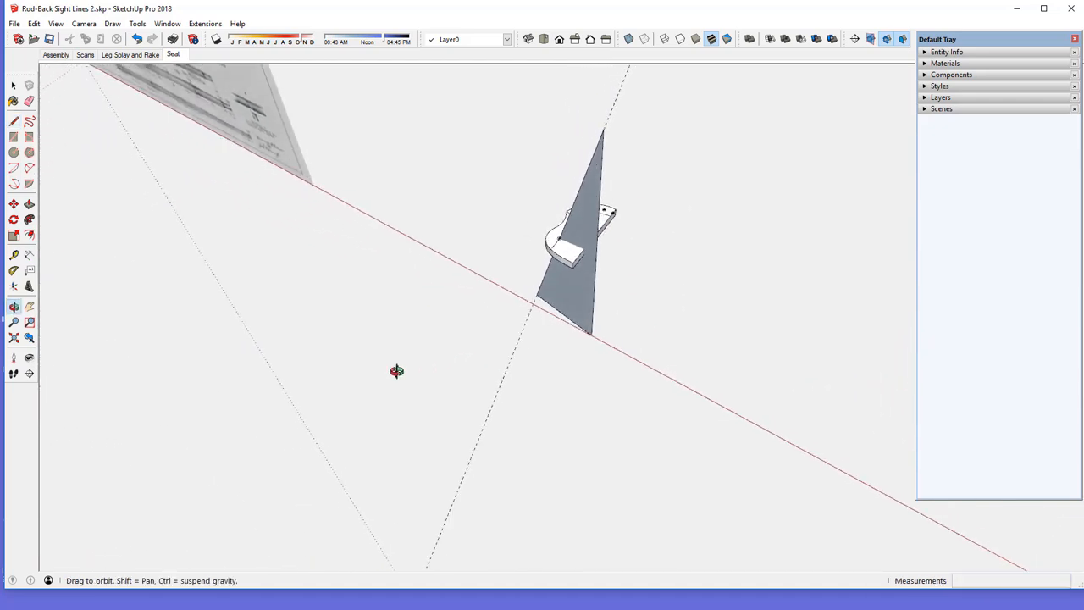
drag(396, 371, 671, 339)
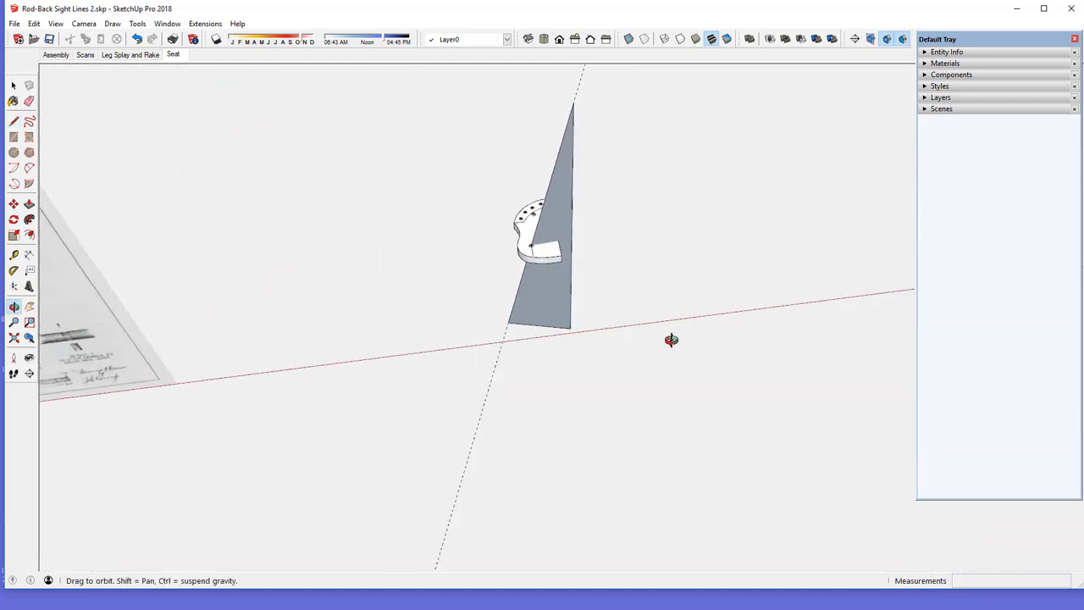
drag(671, 339, 981, 281)
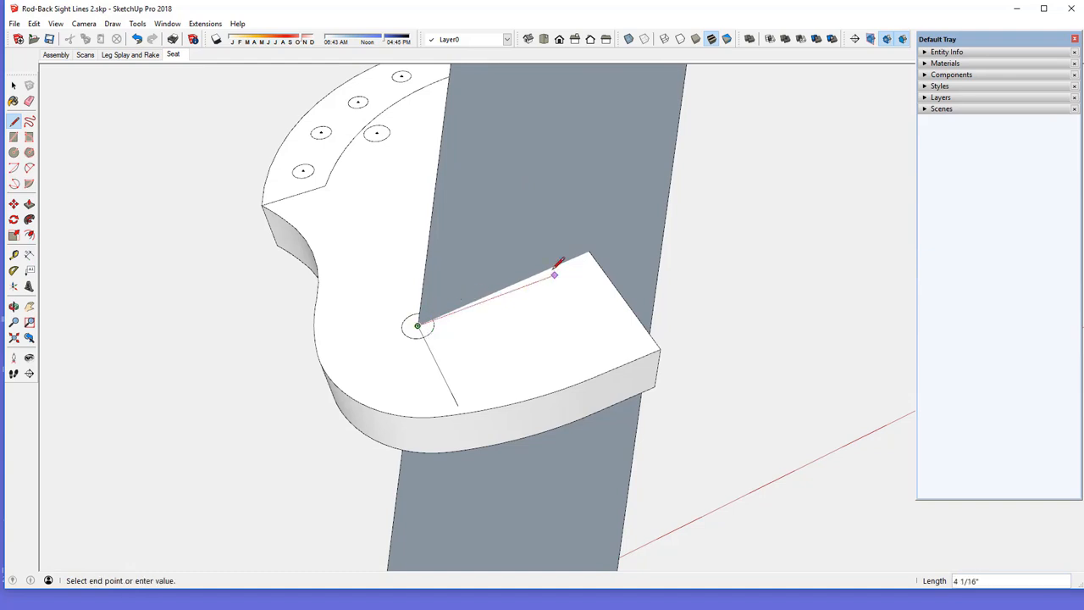
mouse_move(475, 241)
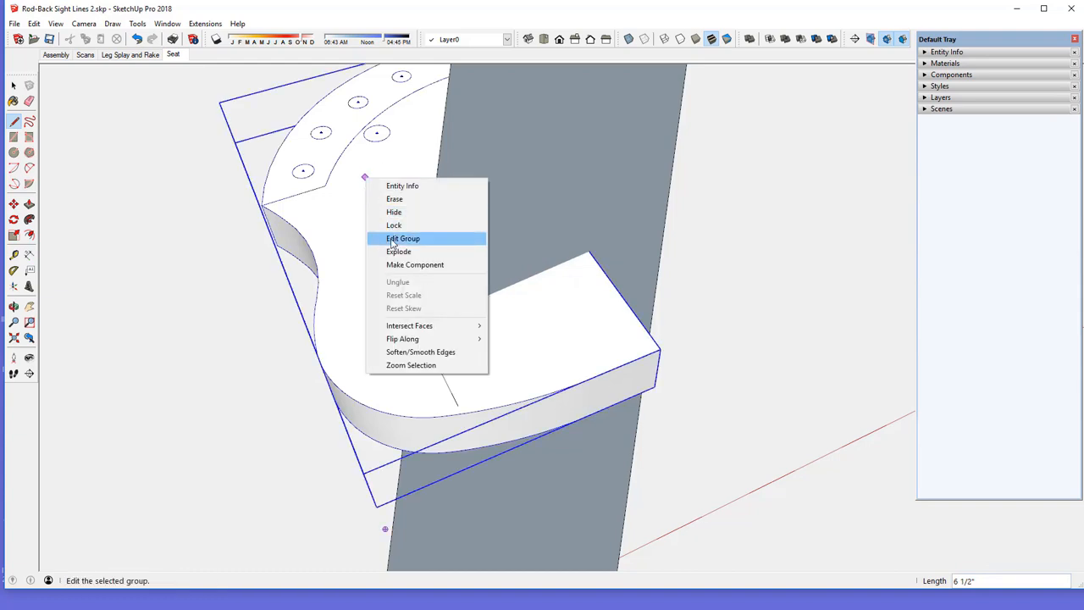
Enter the seat group and start a line from the leg hole centre along the sight-line plane
click(403, 237)
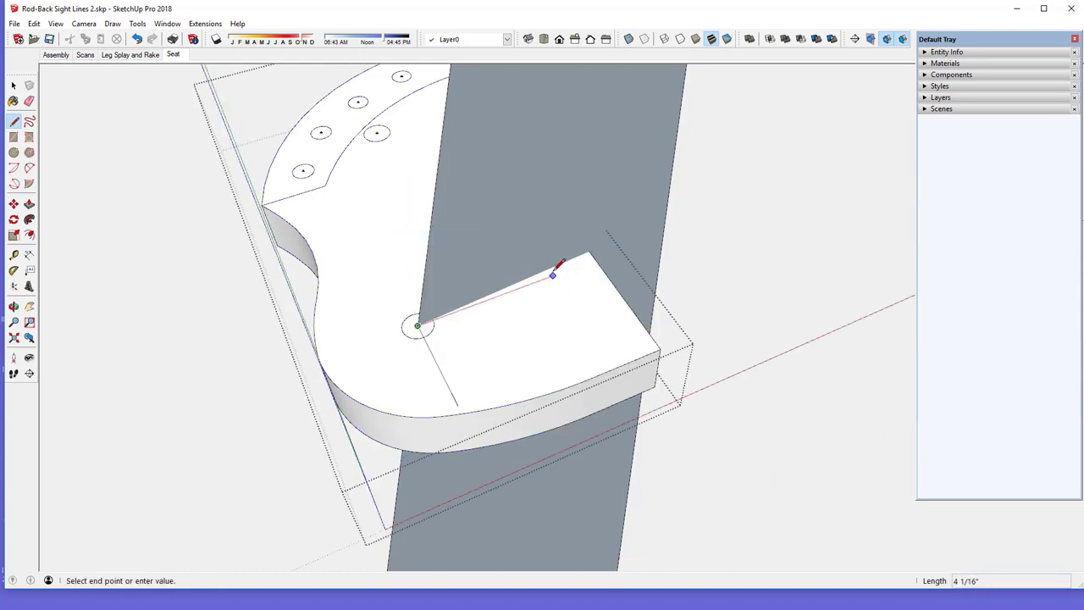
mouse_move(589, 245)
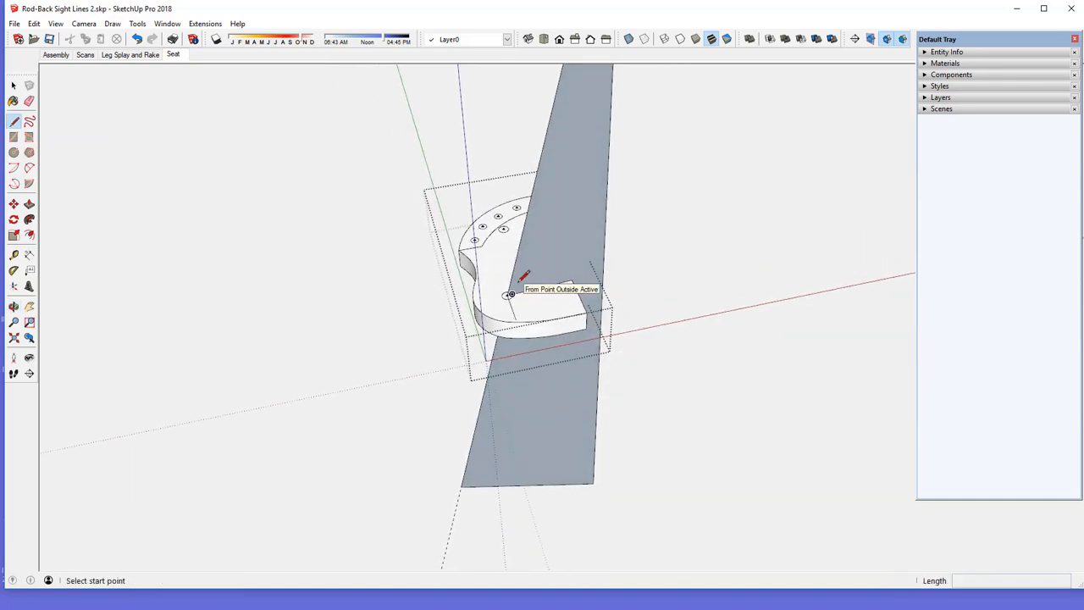
click(12, 277)
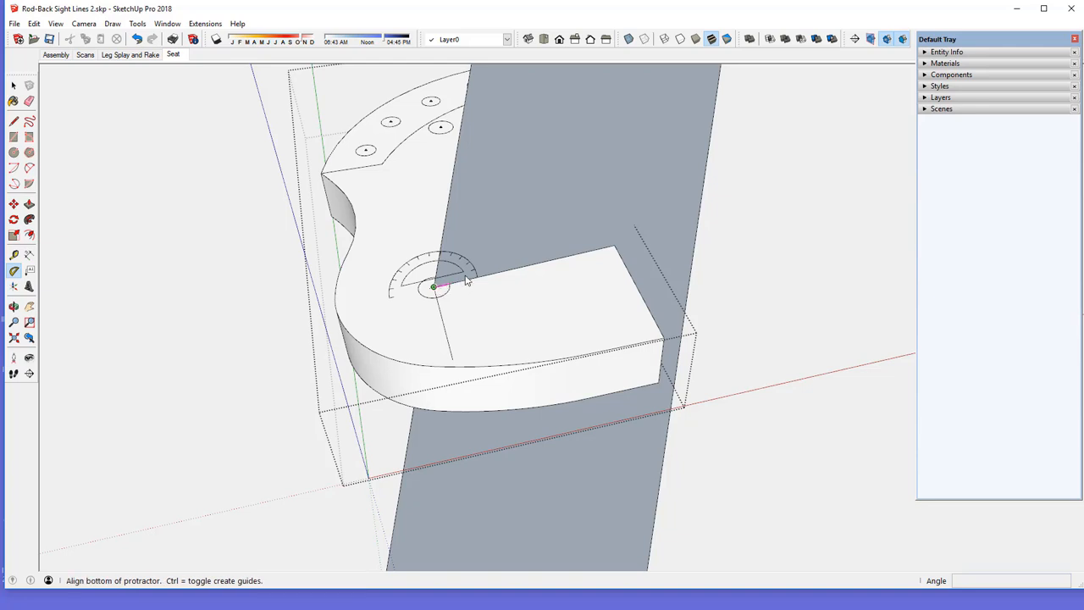
mouse_move(600, 249)
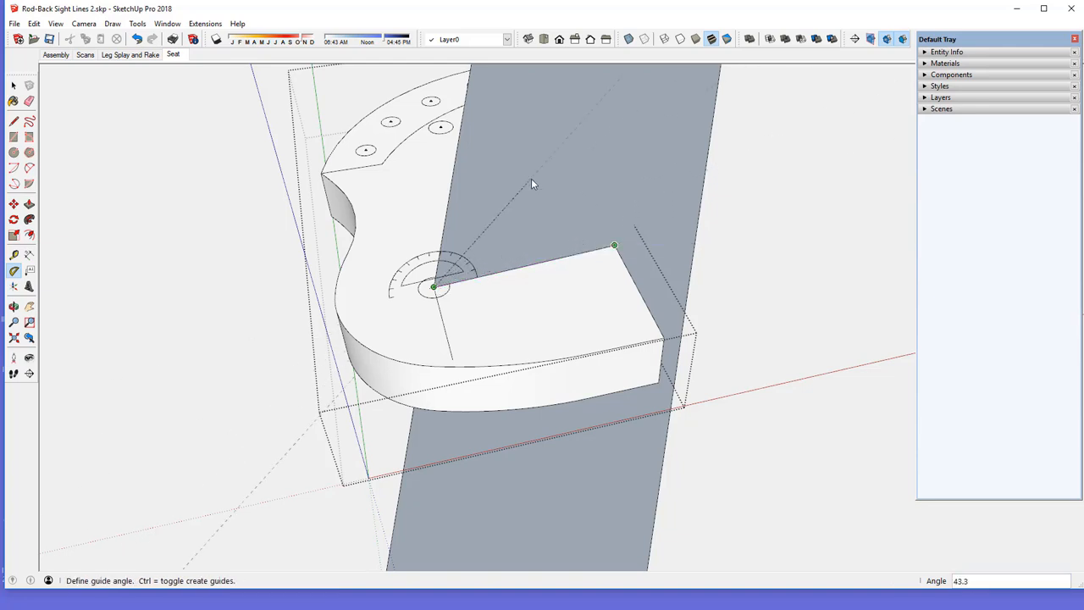
mouse_move(458, 149)
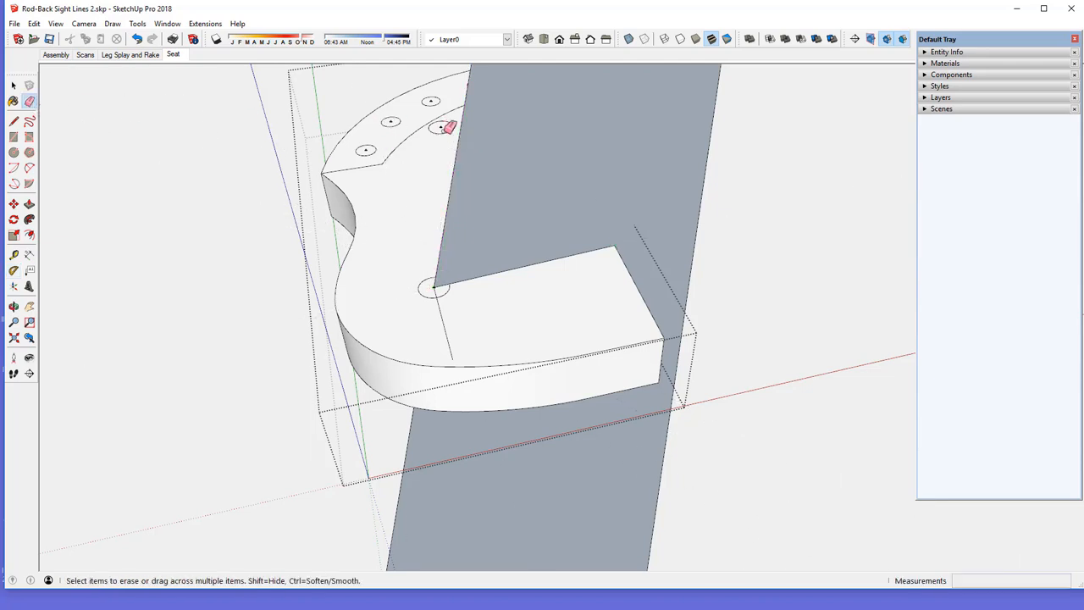
mouse_move(257, 146)
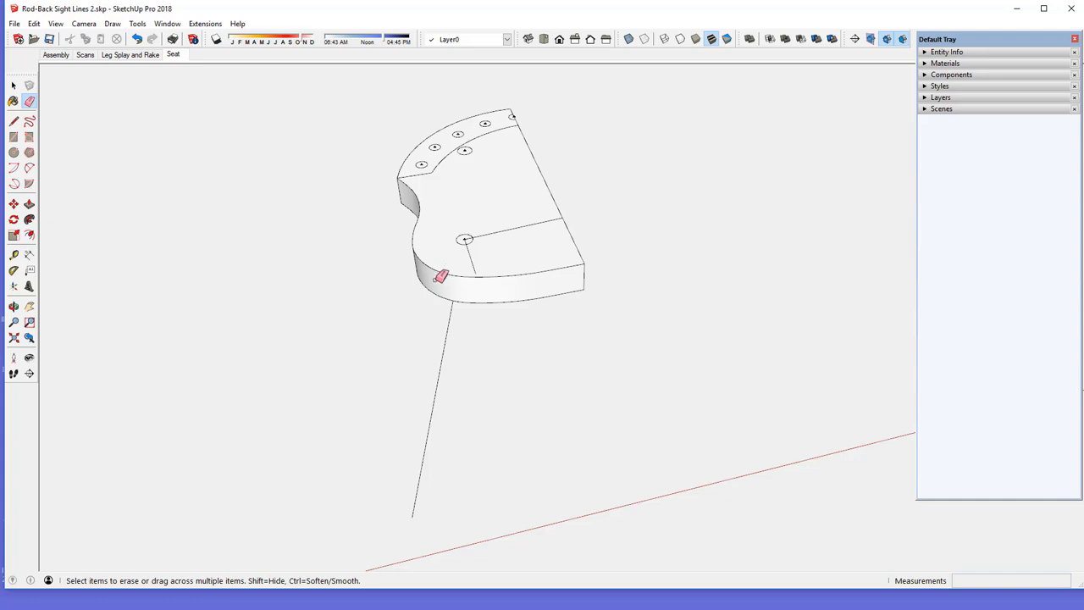
mouse_move(468, 229)
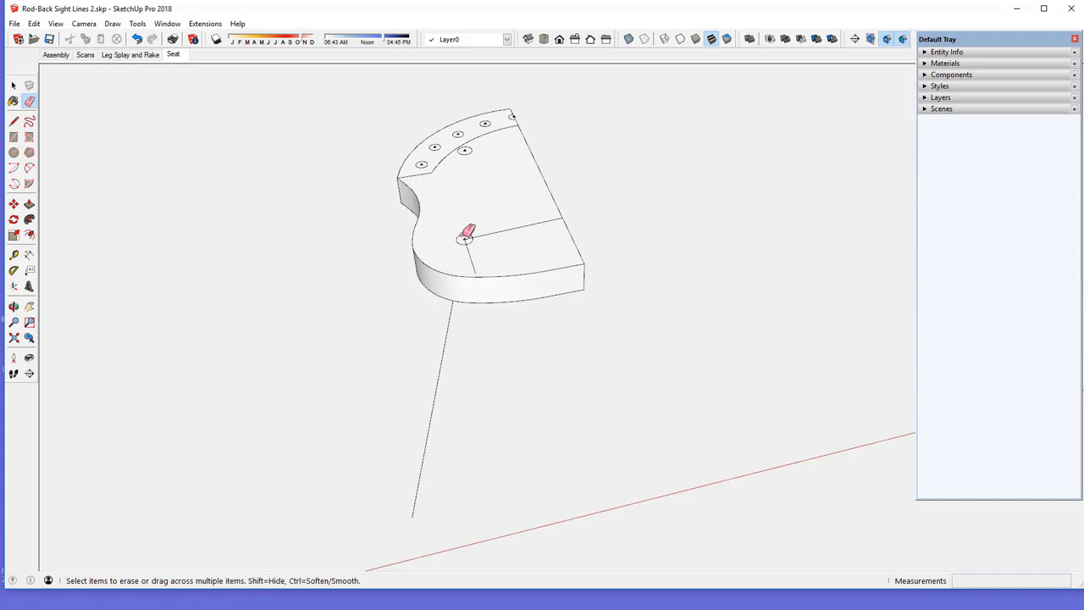
mouse_move(474, 237)
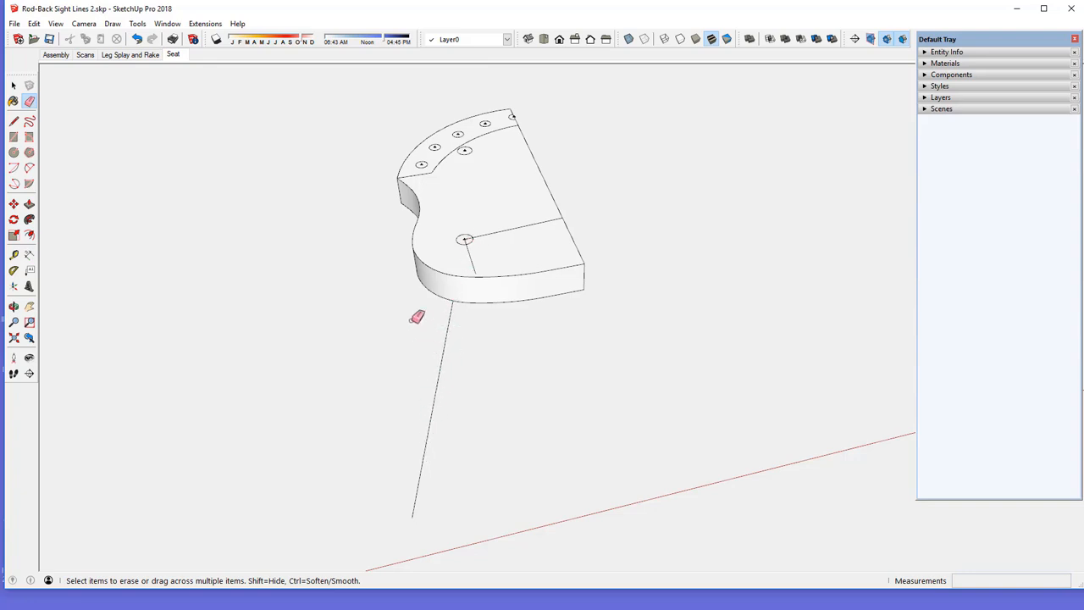
mouse_move(244, 168)
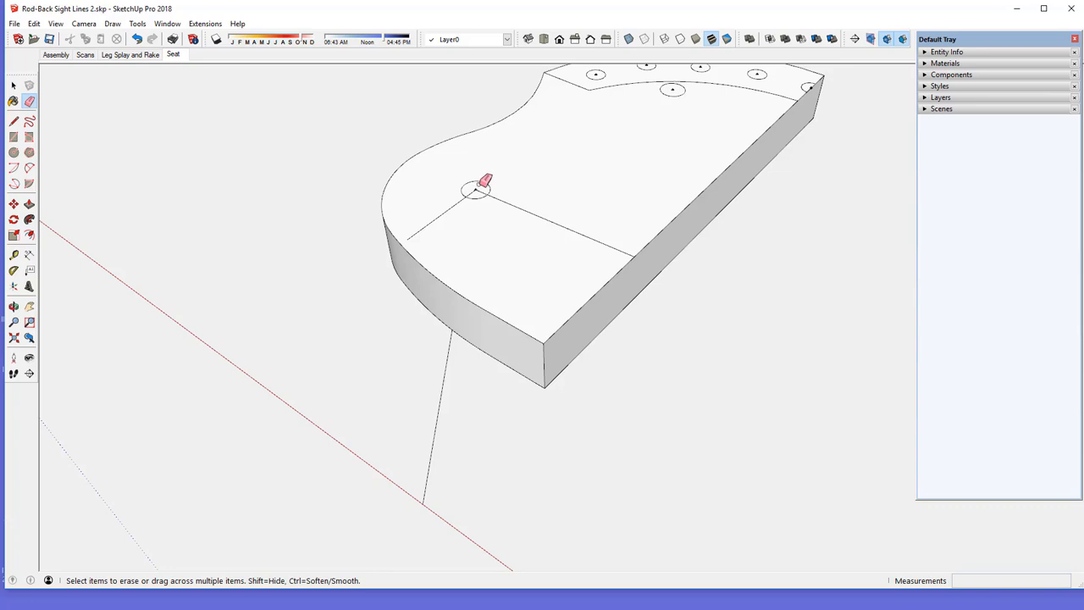
mouse_move(454, 214)
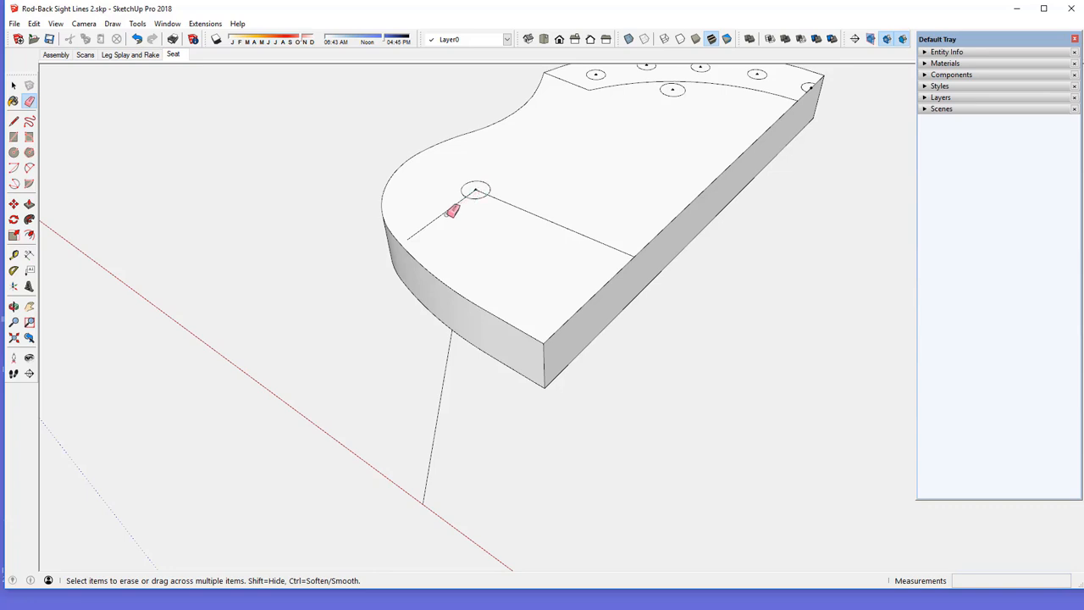